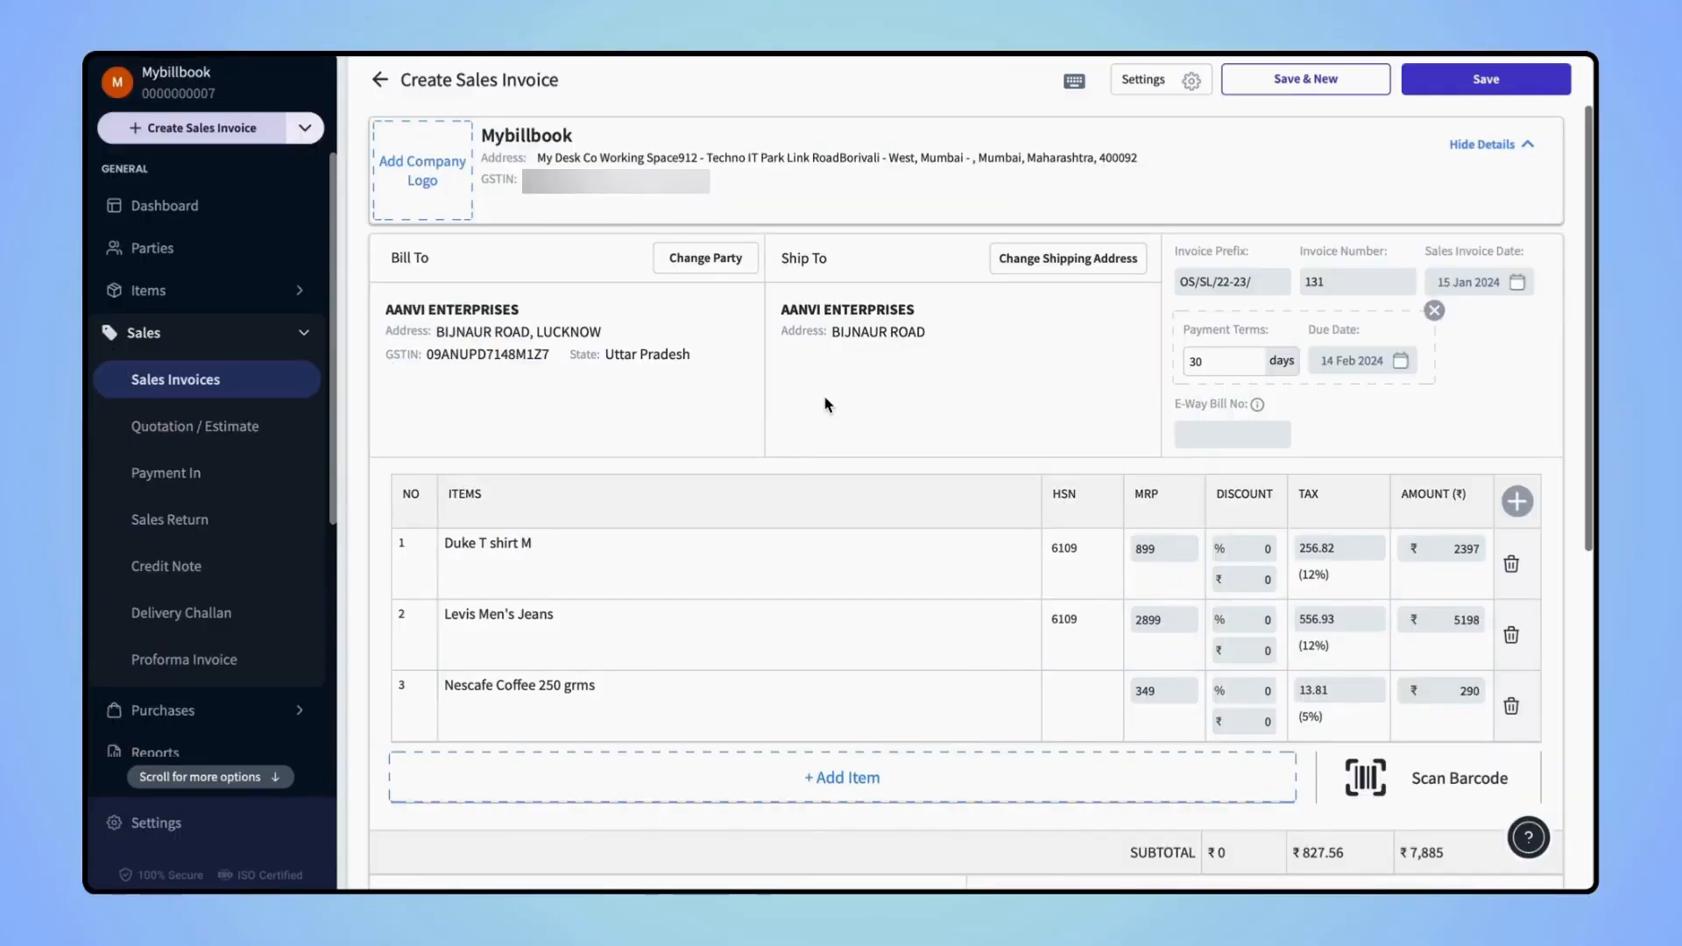
Step: Scroll the invoice down to the totals section with '+ Add Additional Charges'
{"action": "scroll", "scroll_direction": "down", "scroll_amount": 3}
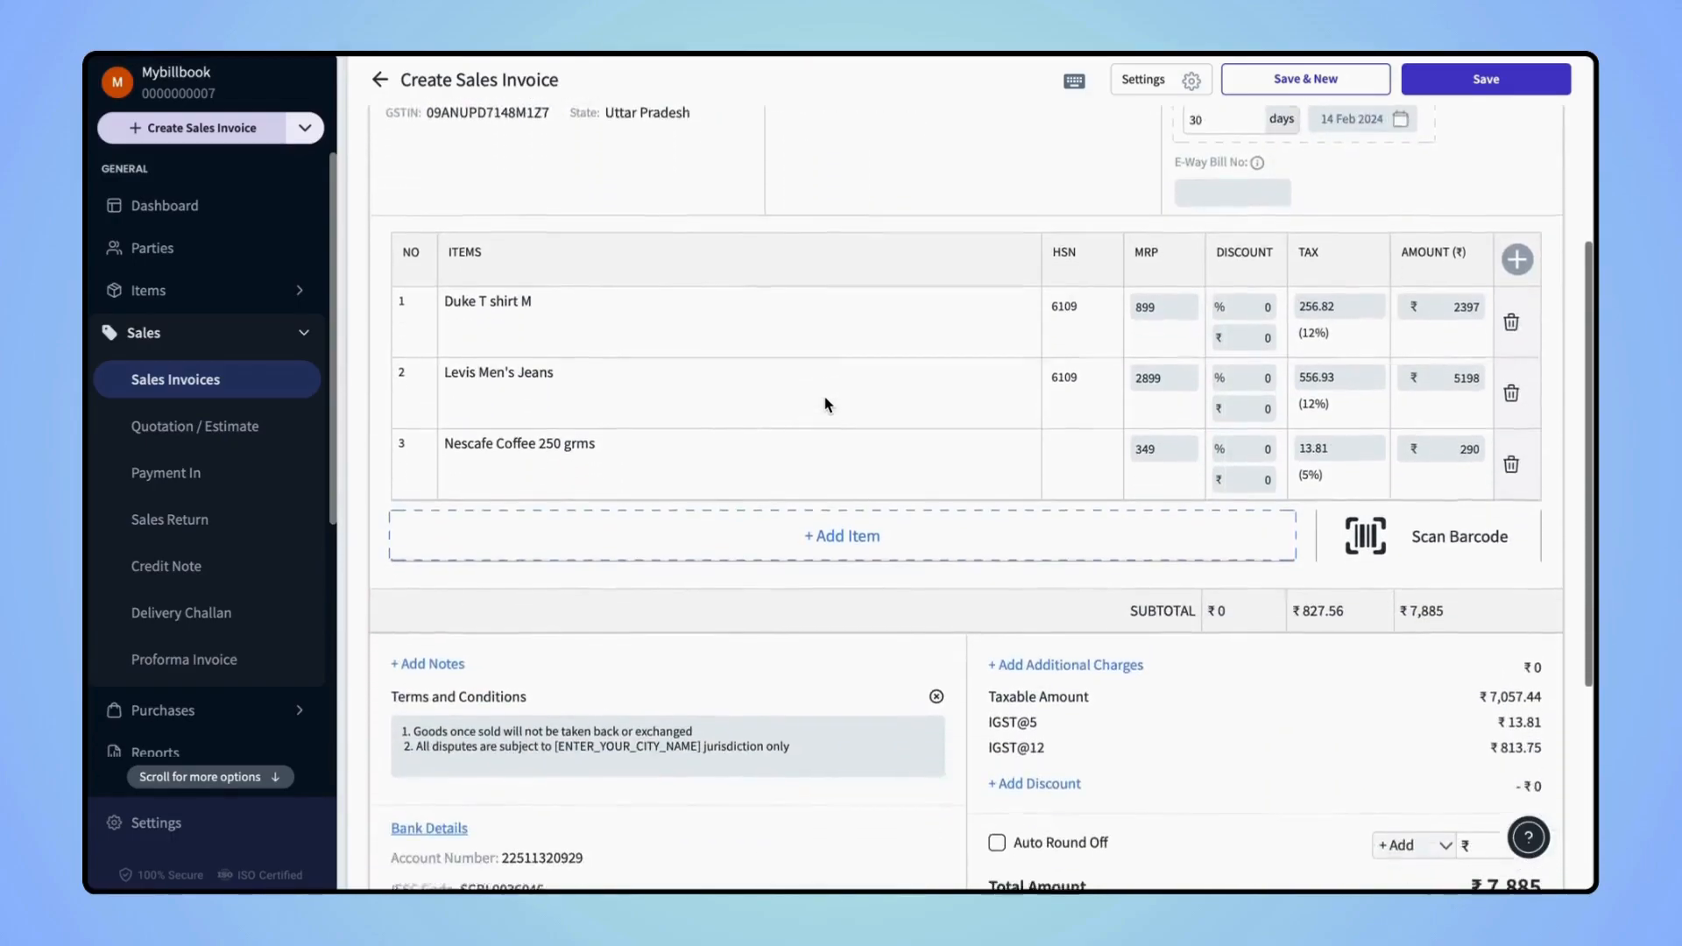
{"action": "scroll", "scroll_direction": "down", "scroll_amount": 3}
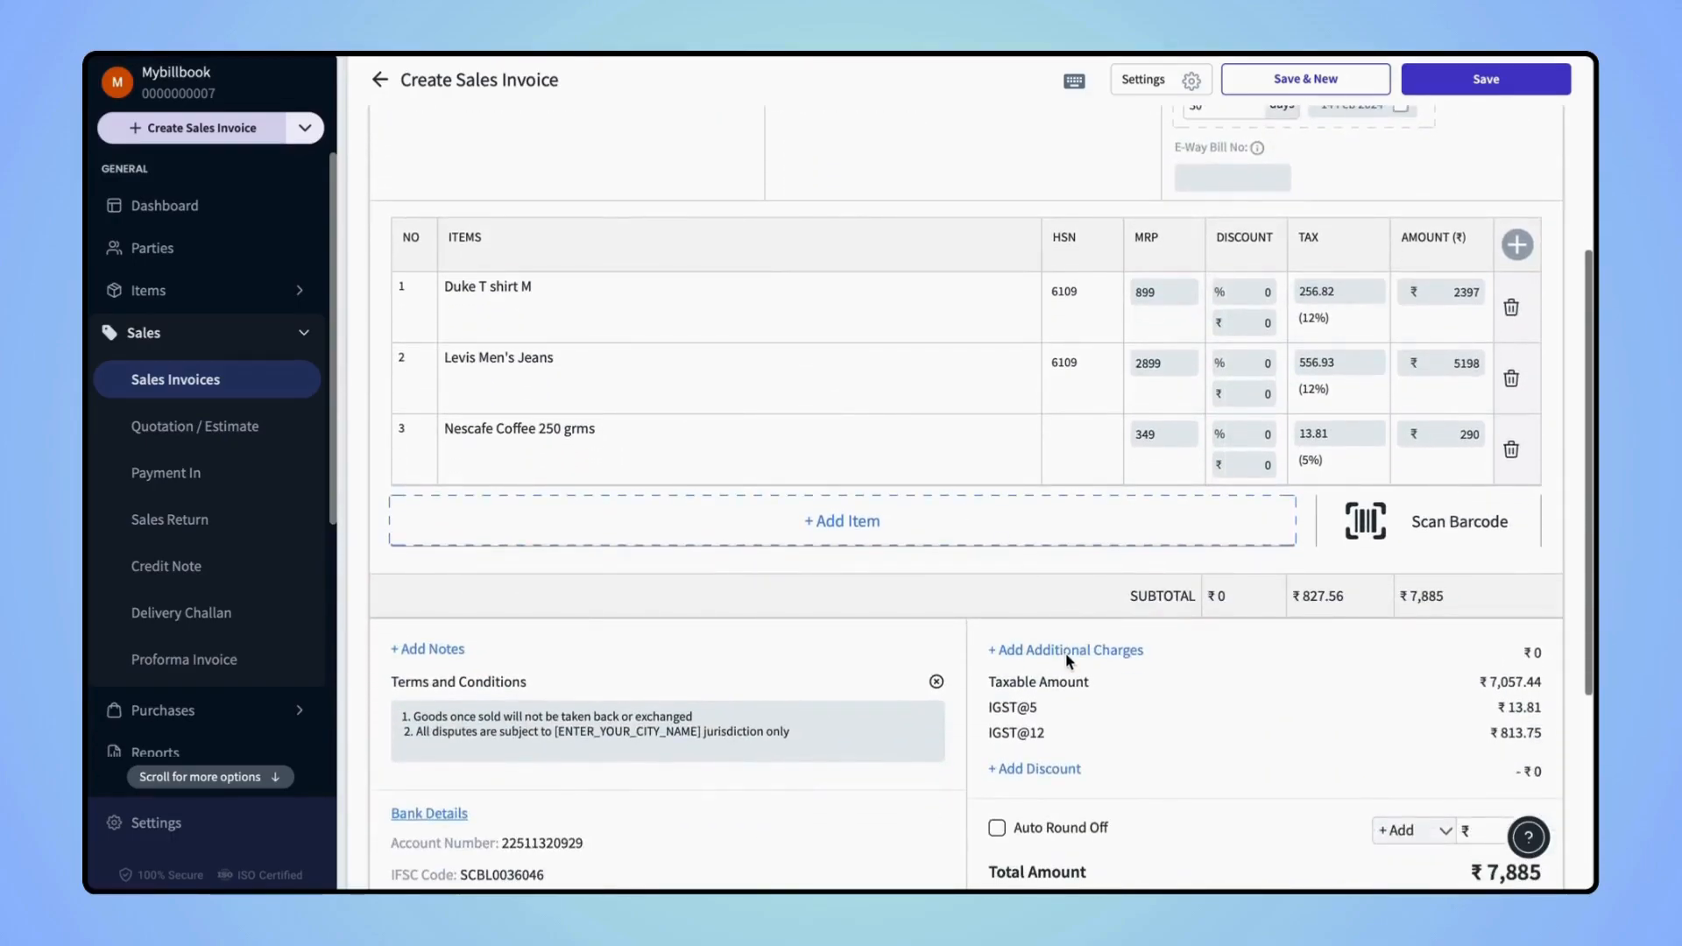
{"action": "left_click", "coordinate": [1065, 649]}
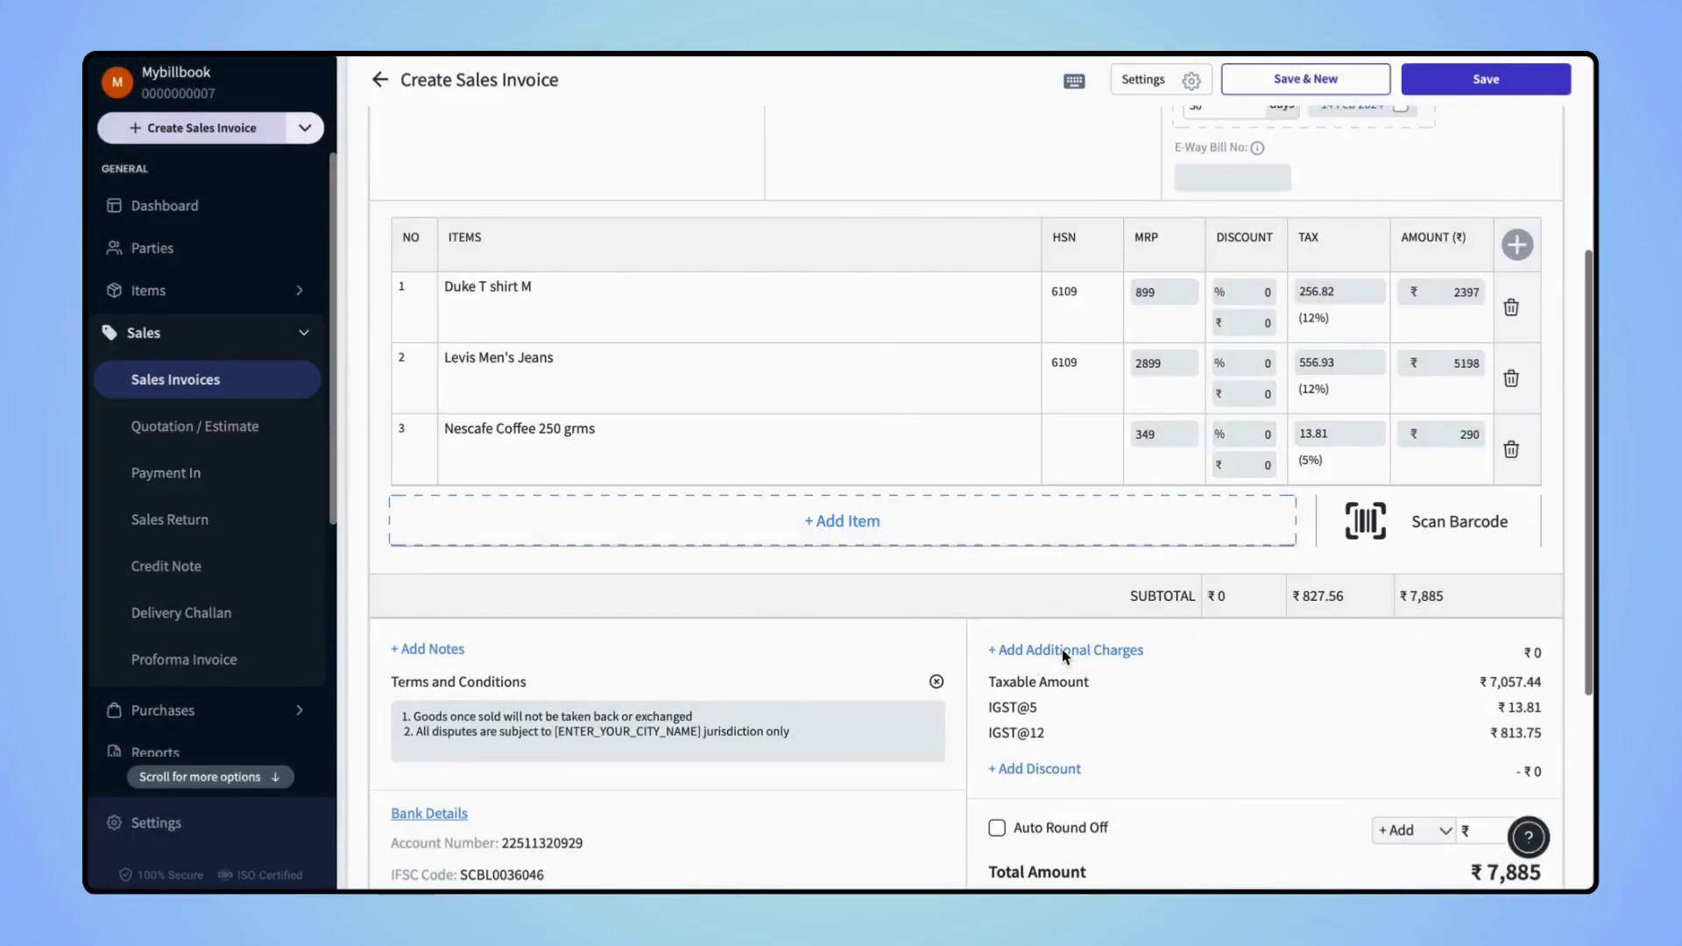
Step: Create an additional charge named 'Delivery Charges' with an amount of ₹50
{"action": "left_click", "coordinate": [1064, 650]}
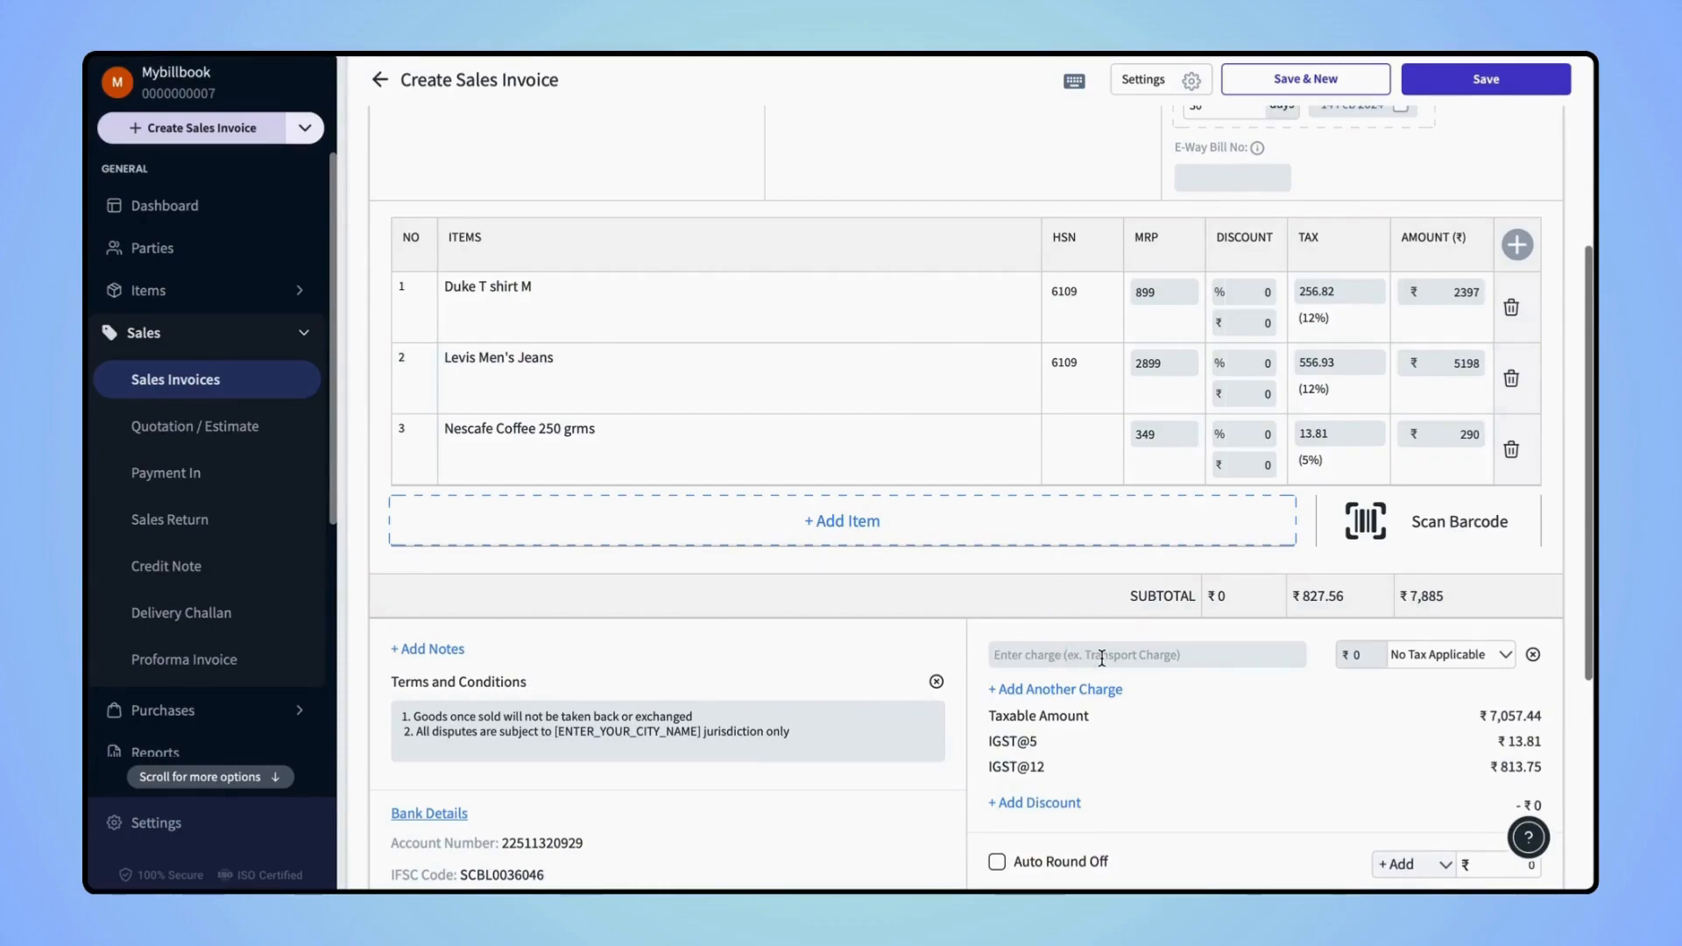
{"action": "mouse_move", "coordinate": [1337, 666]}
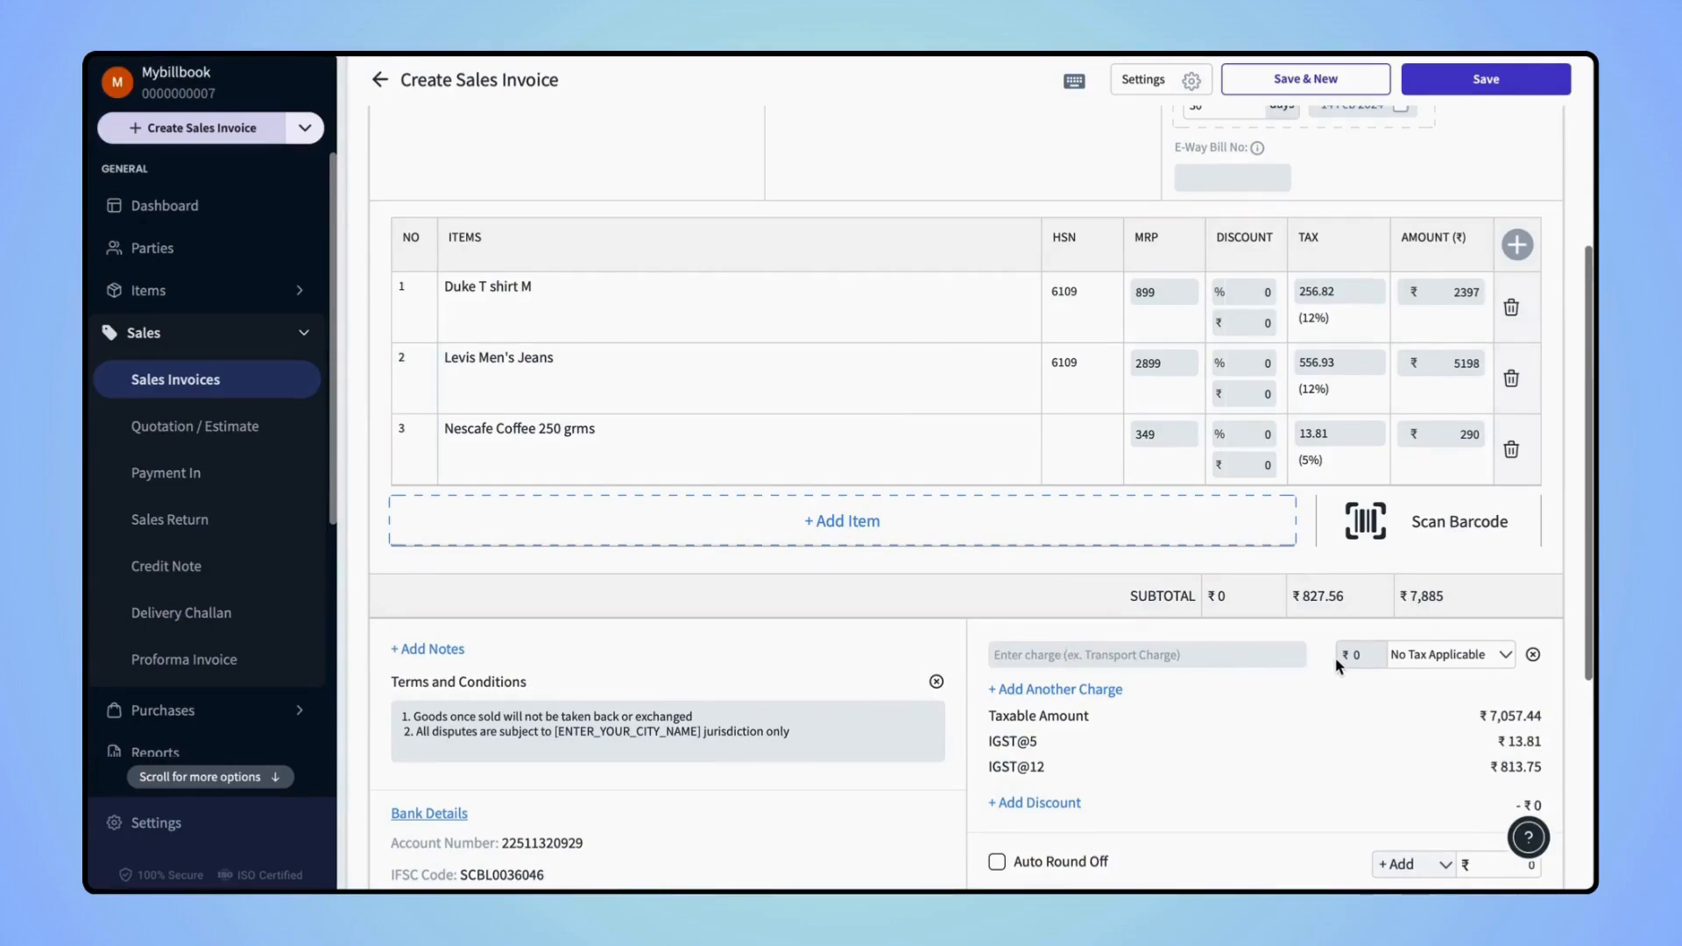
{"action": "type", "text": "D"}
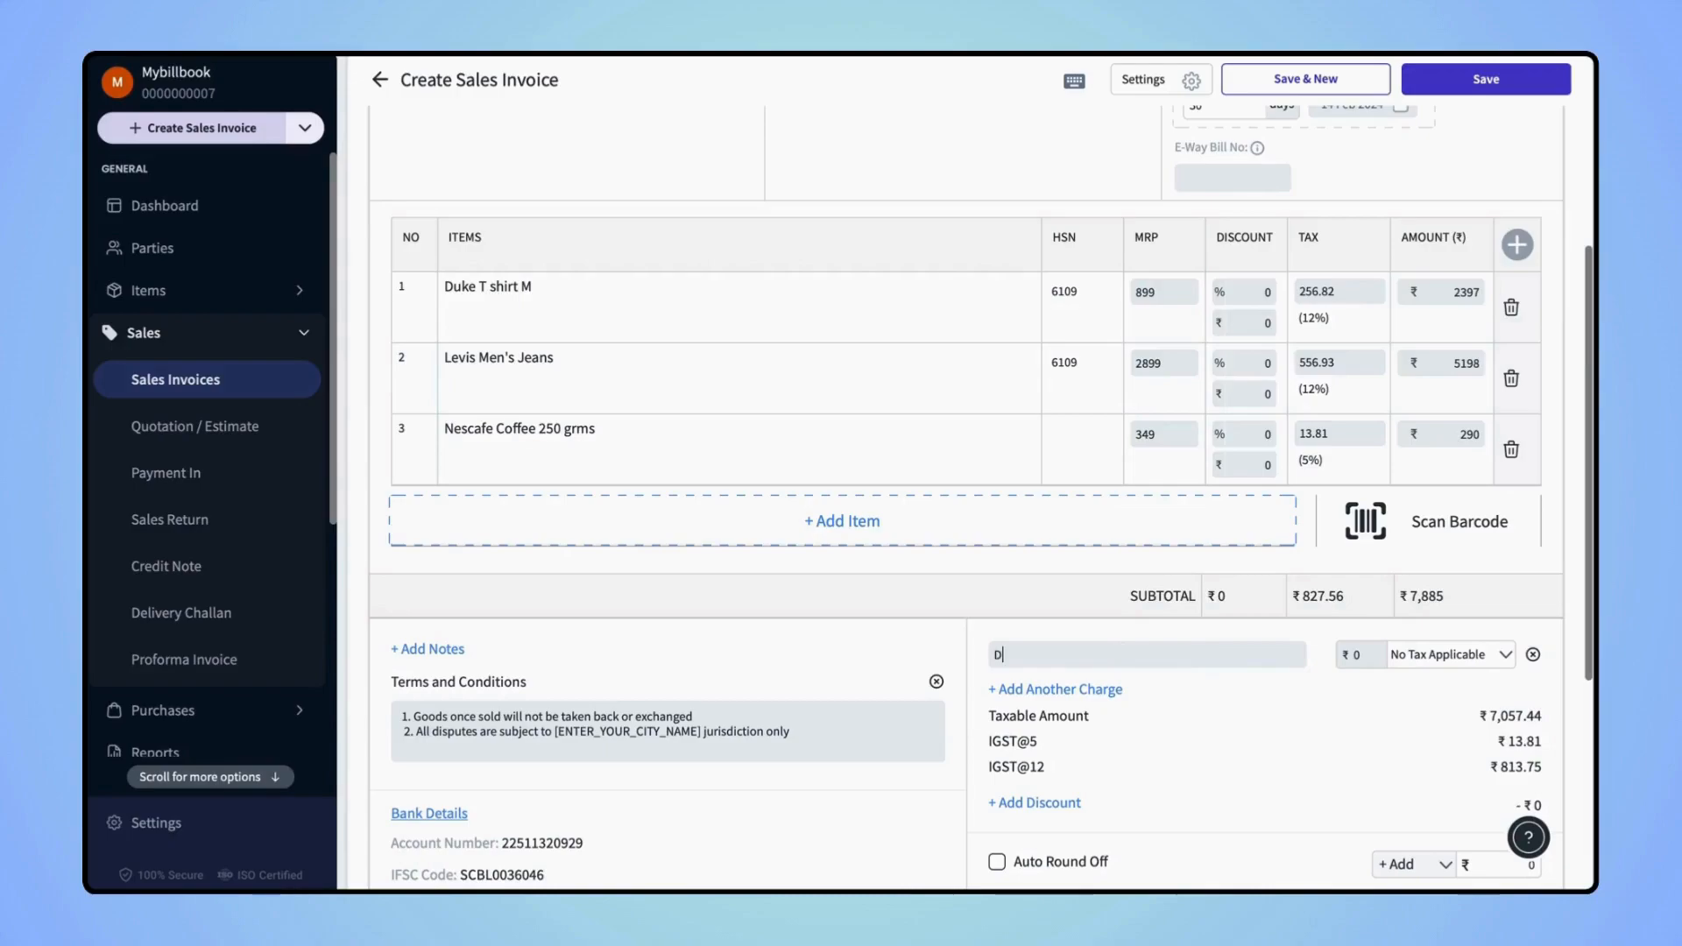
{"action": "type", "text": "el"}
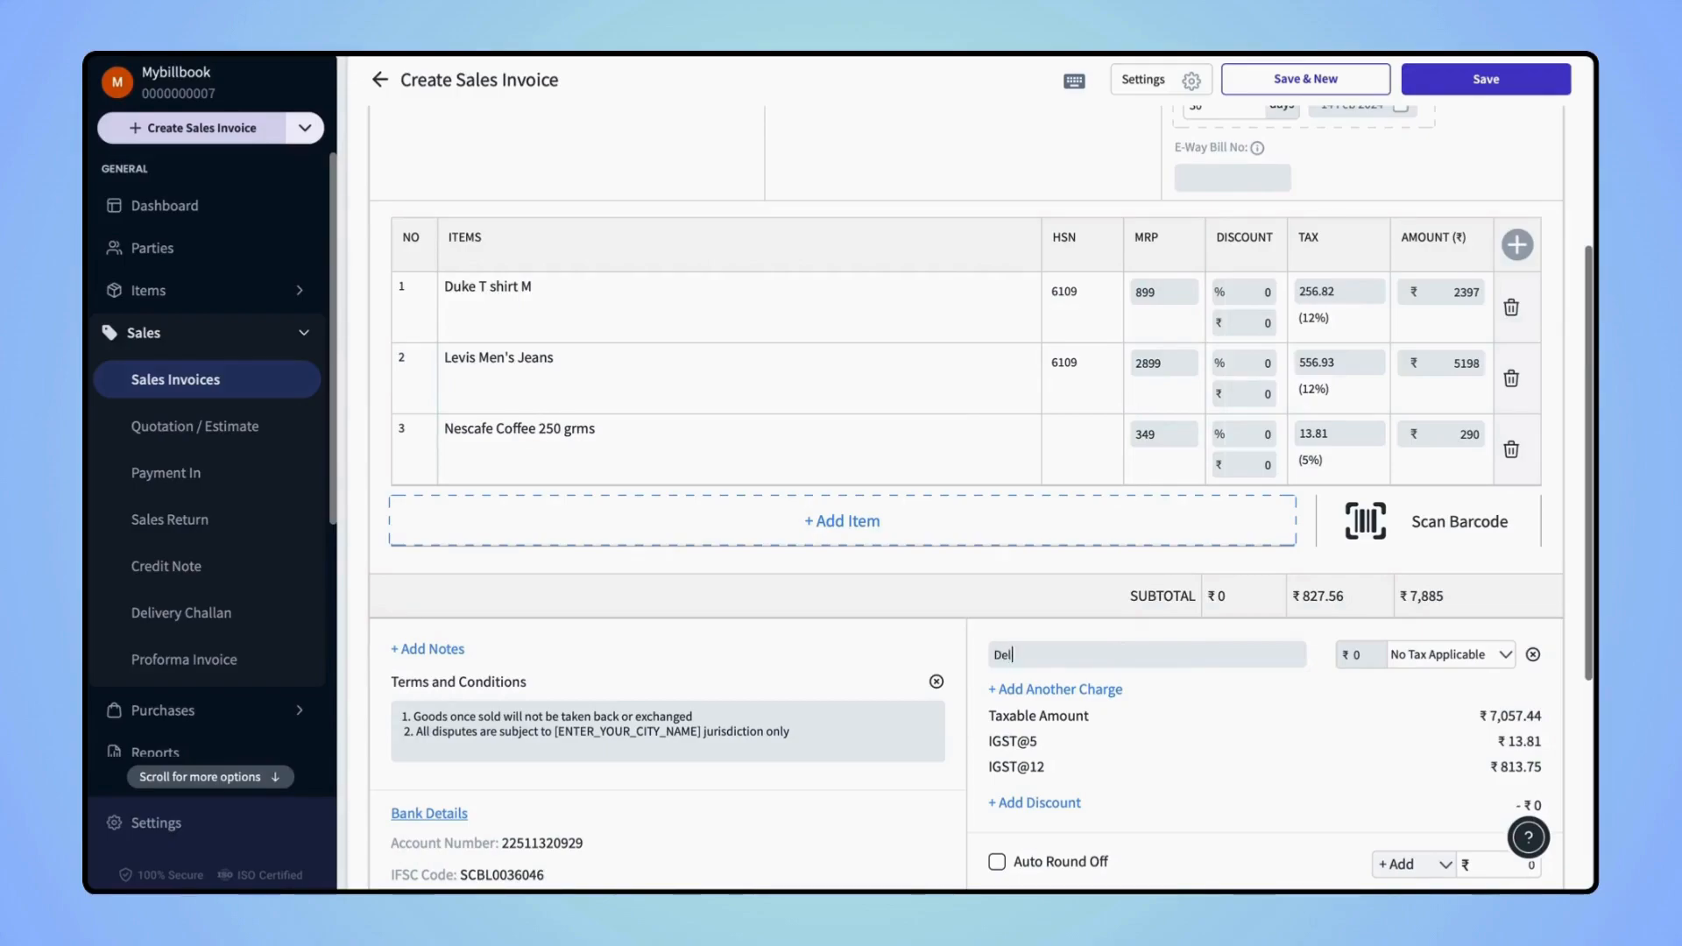
{"action": "type", "text": "ivery Charges"}
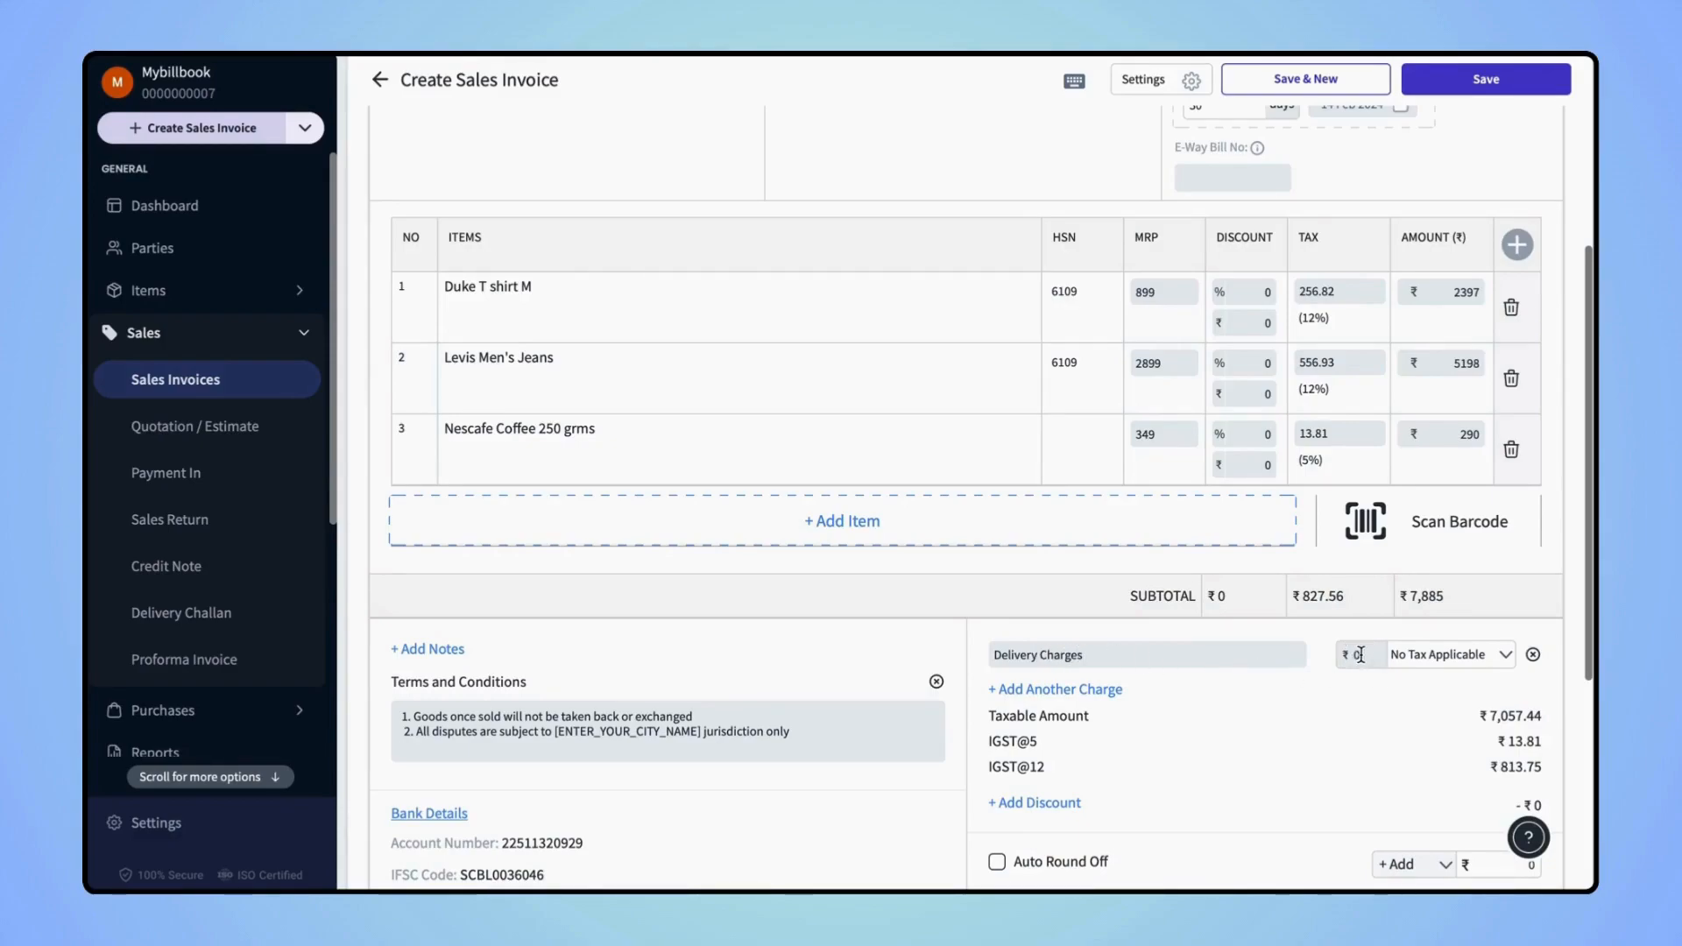
{"action": "type", "text": "50"}
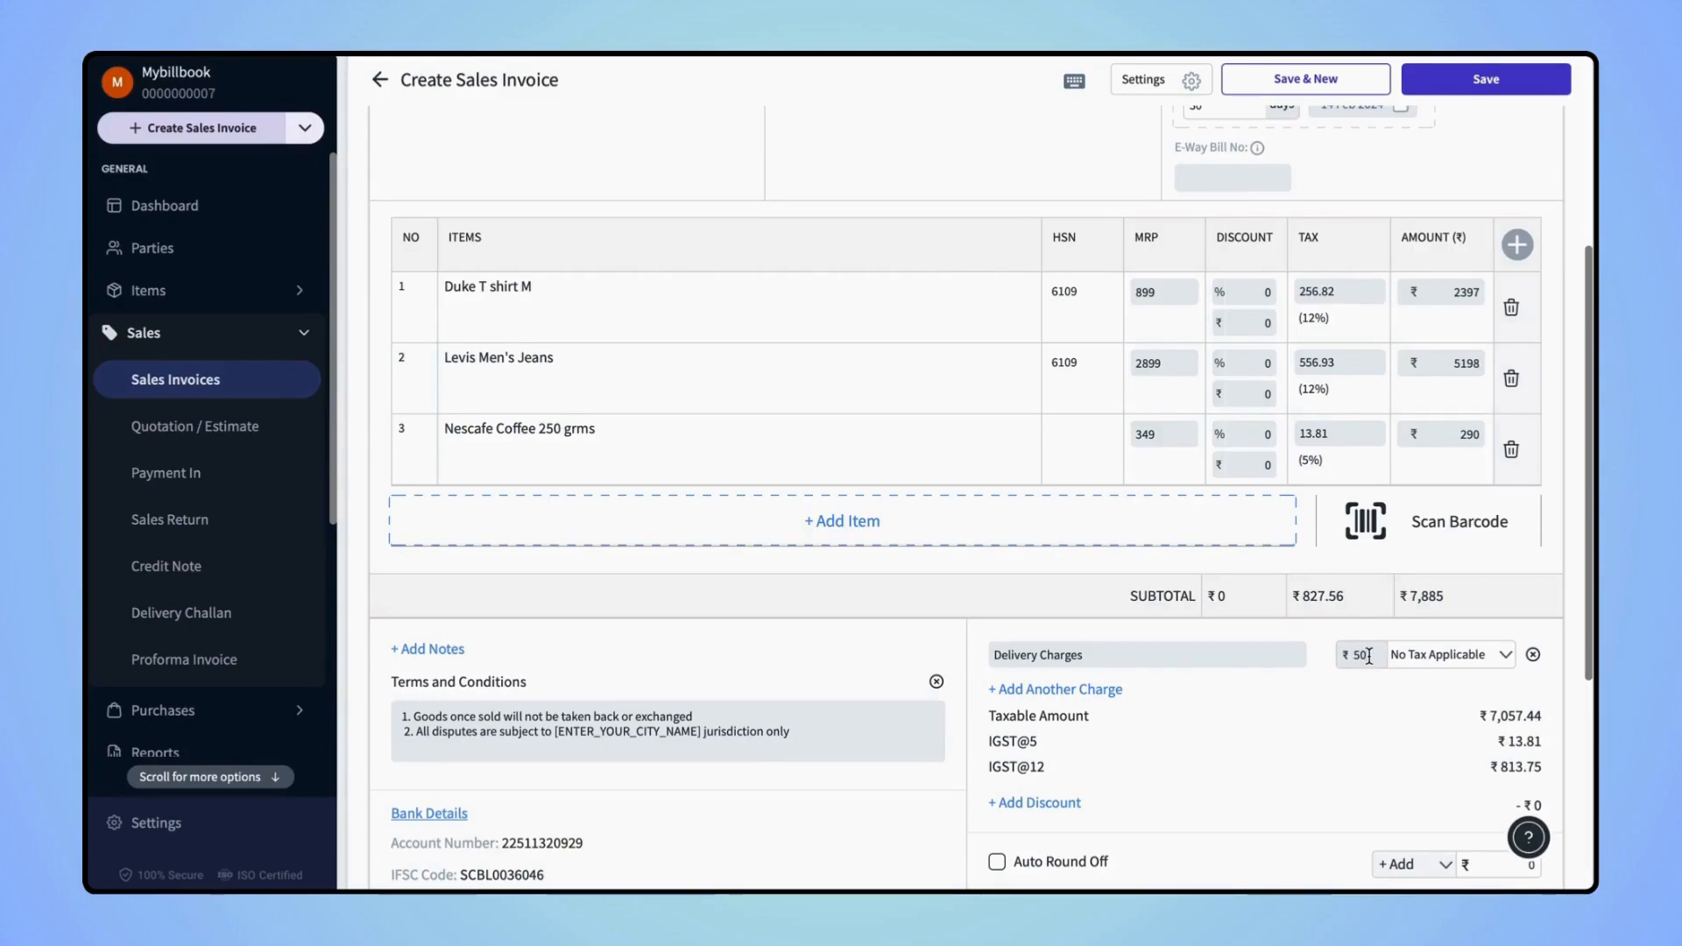
{"action": "mouse_move", "coordinate": [1501, 659]}
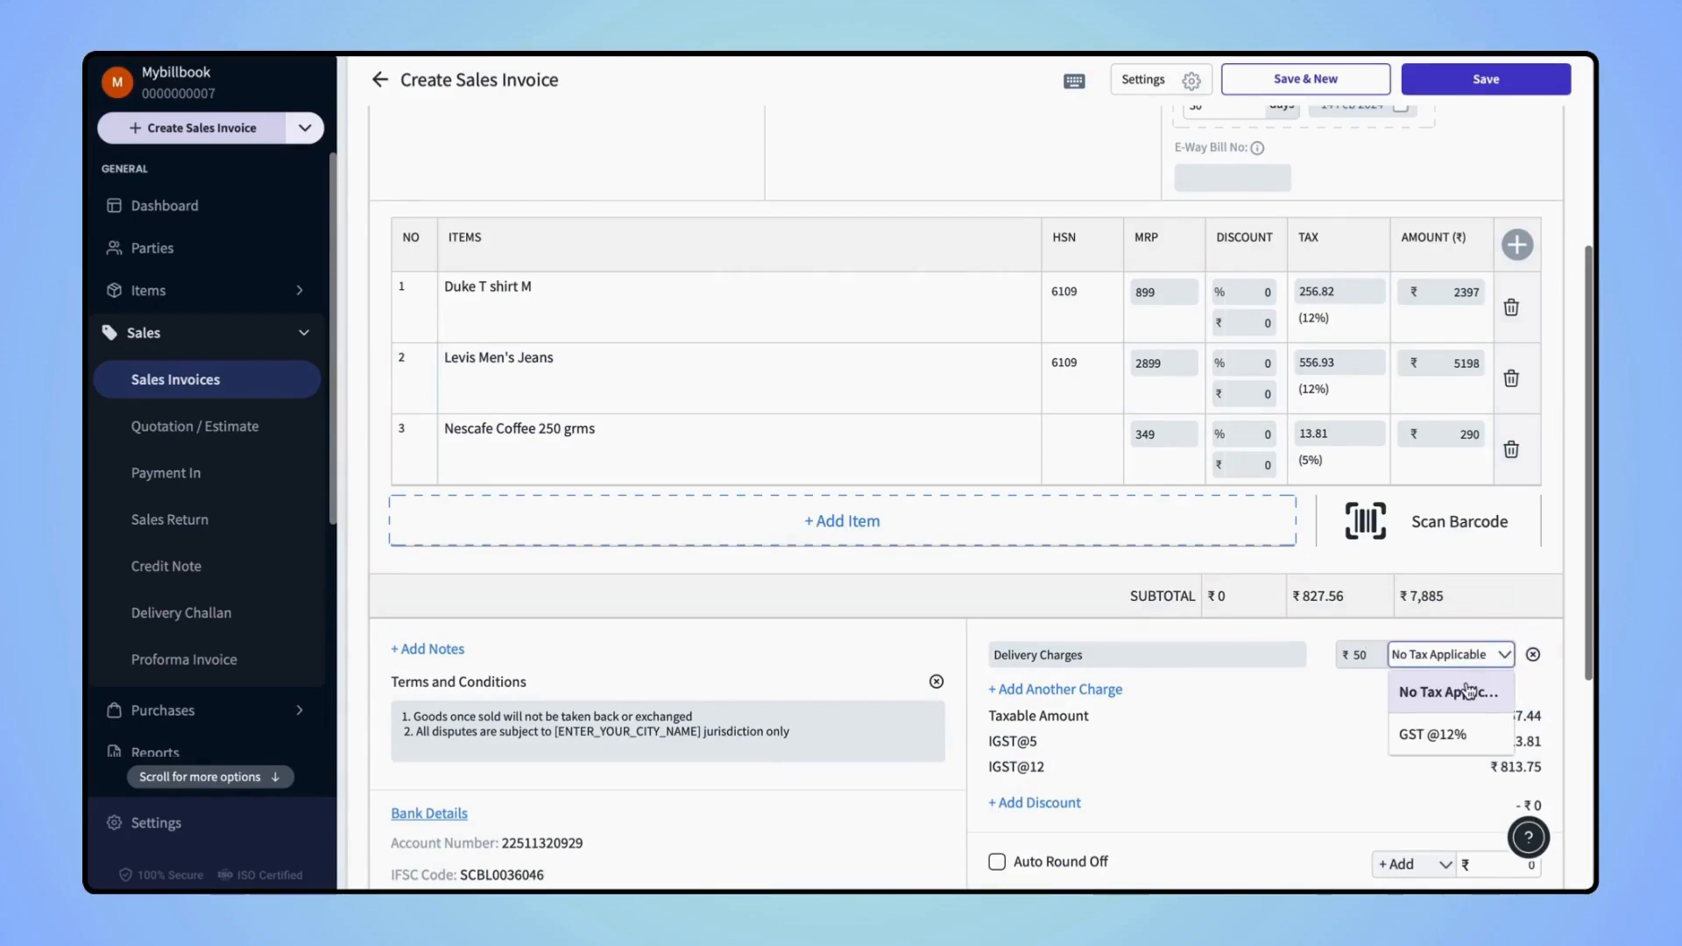
{"action": "left_click", "coordinate": [1447, 734]}
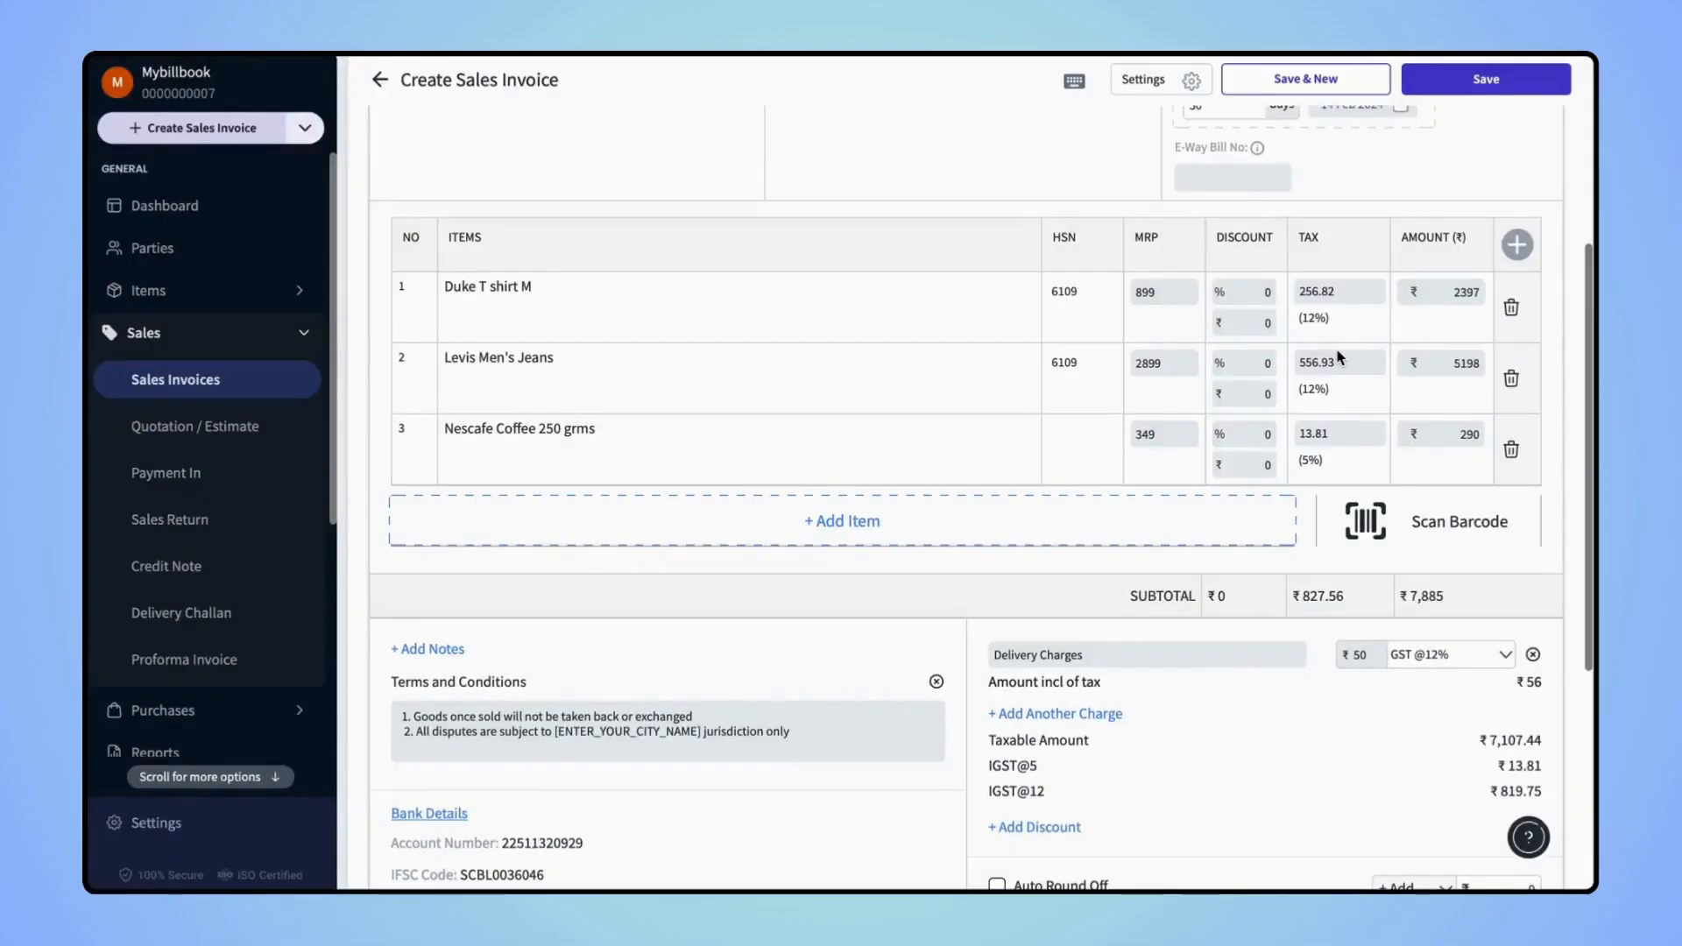
{"action": "left_click", "coordinate": [1443, 654]}
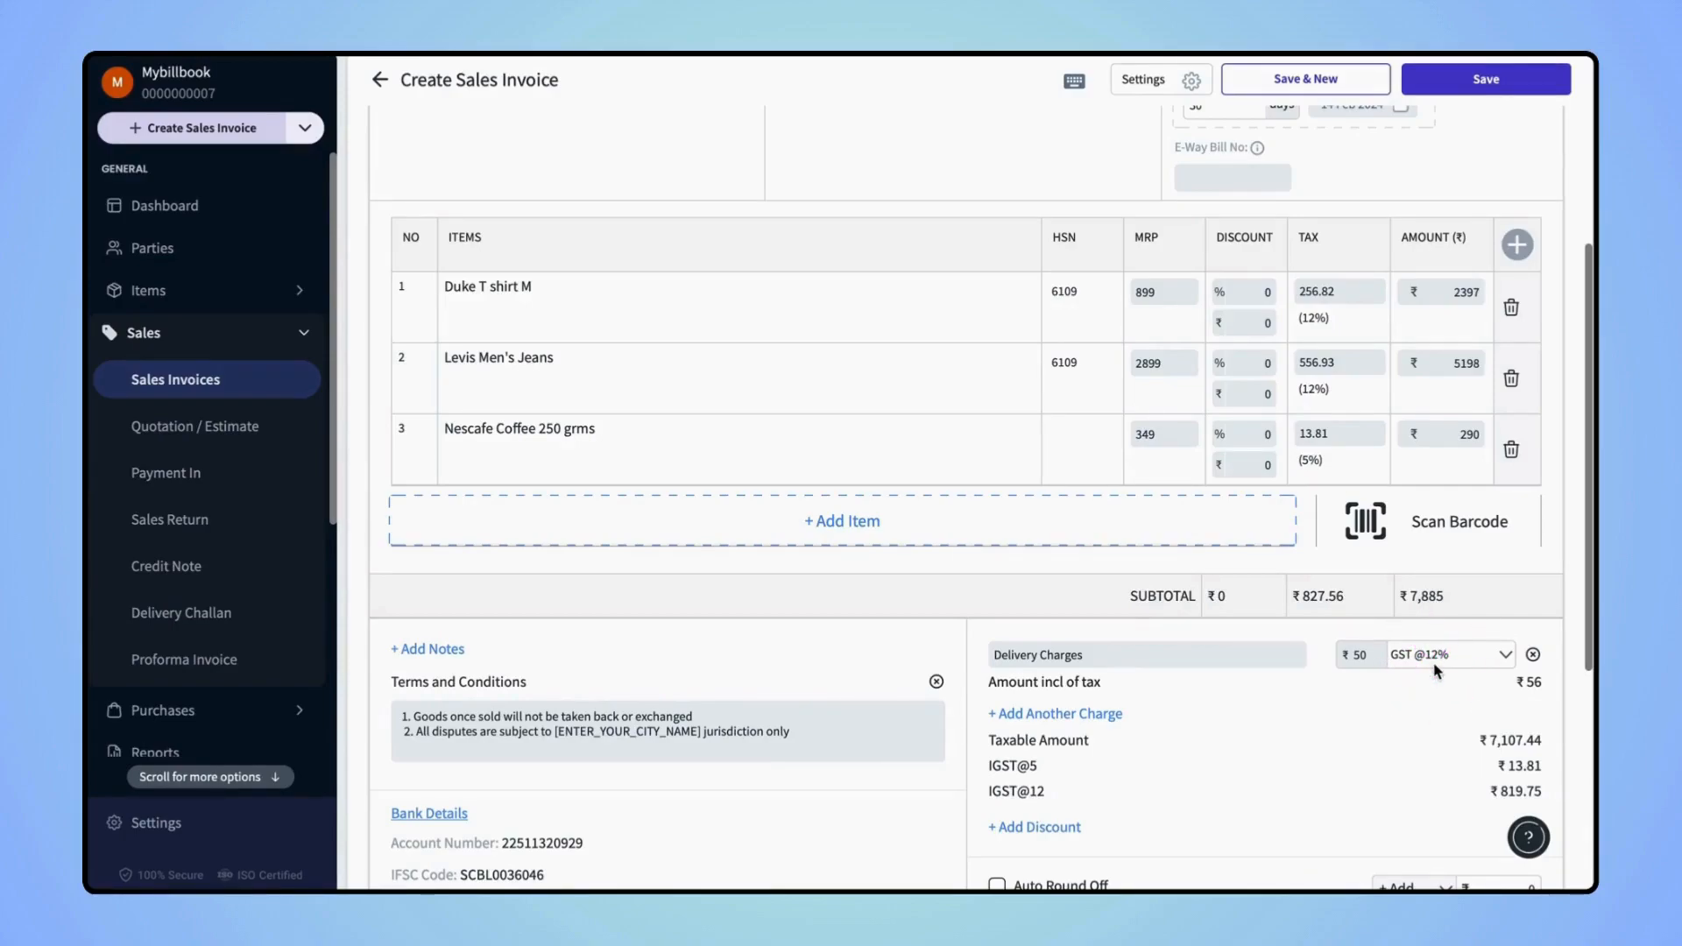
{"action": "mouse_move", "coordinate": [1067, 716]}
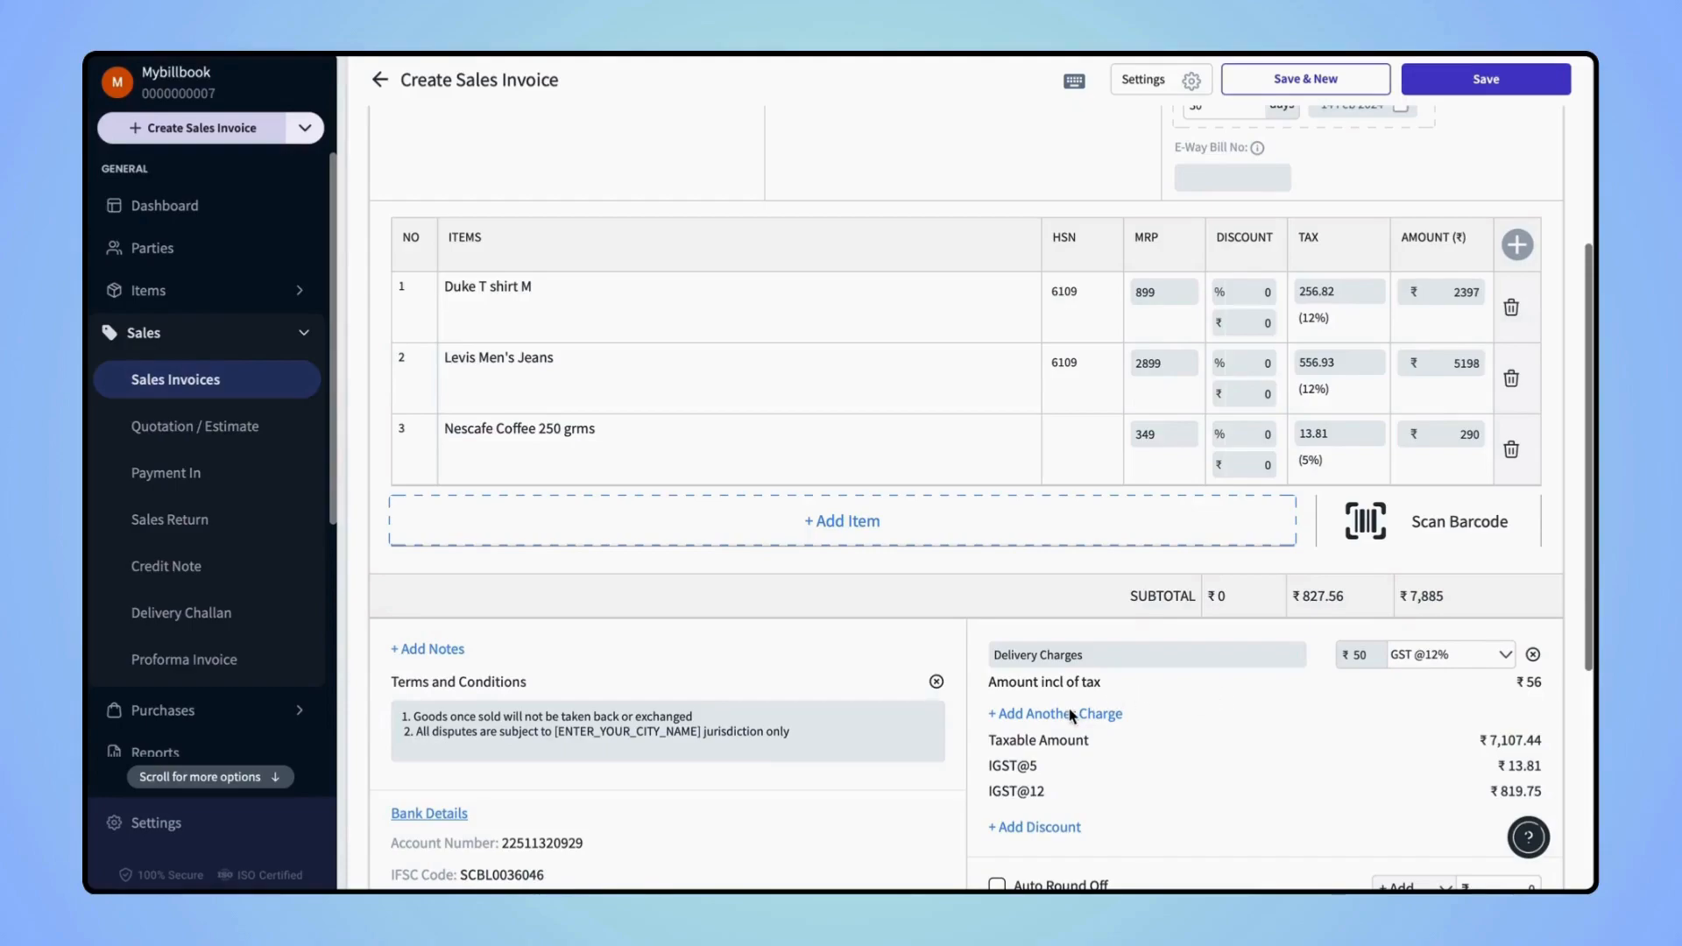
Step: Add a ₹30 'Packing Charges' charge with its tax rate, then save invoice OS/SL/22-23/131
{"action": "left_click", "coordinate": [1056, 712]}
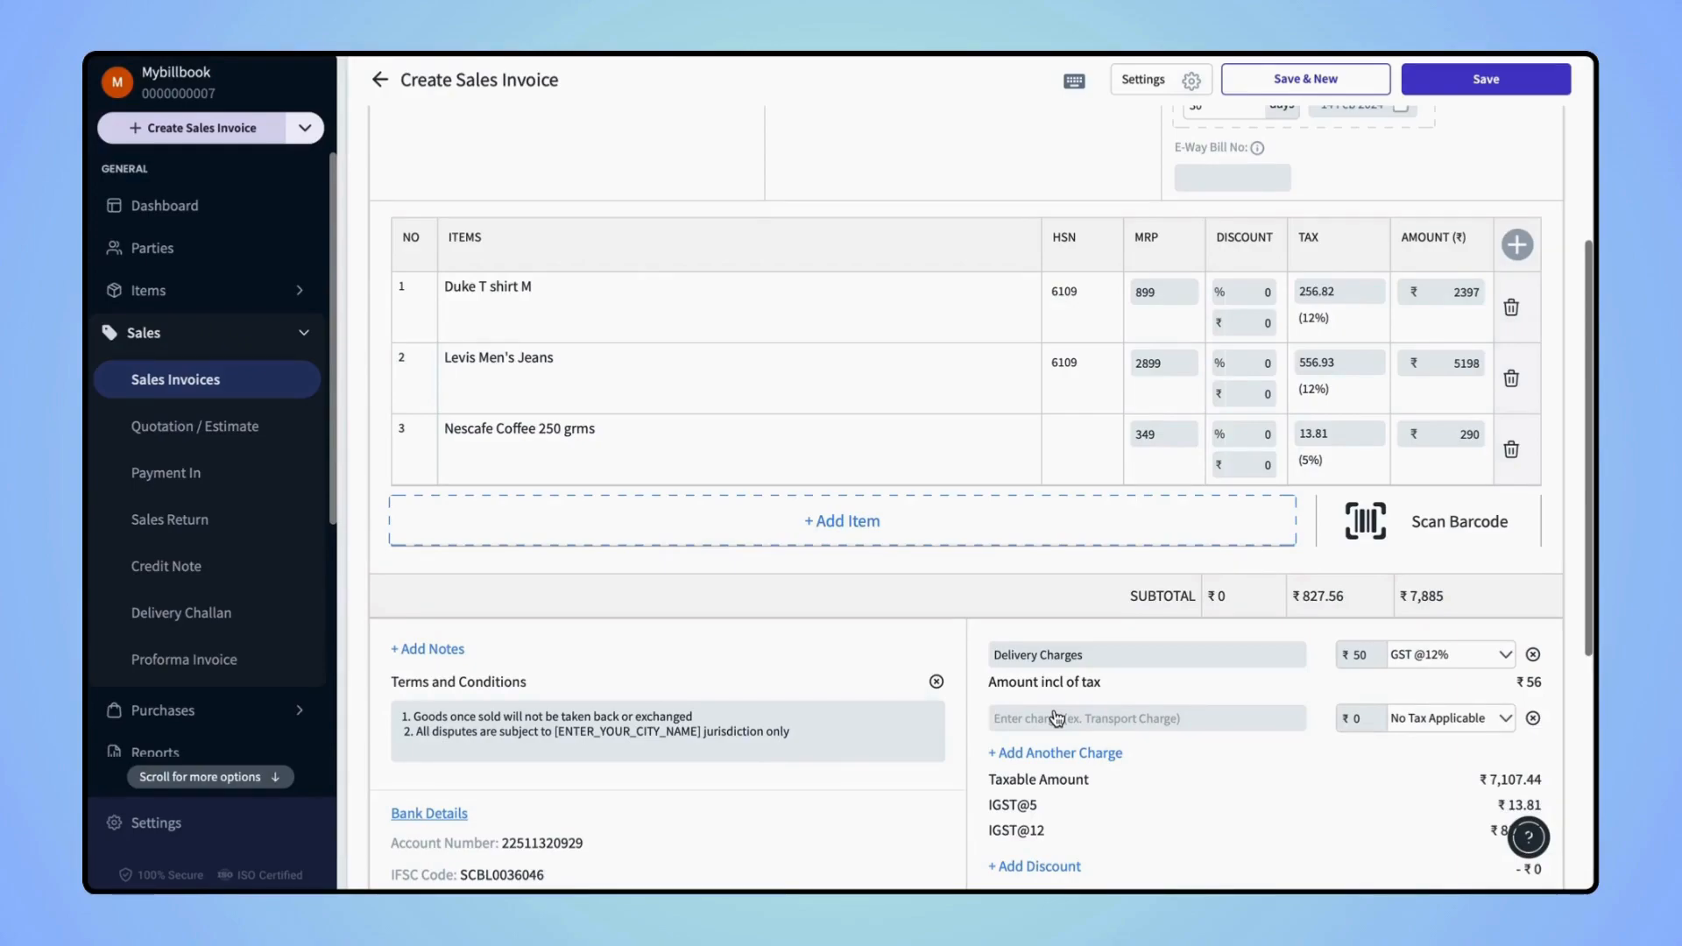
{"action": "type", "text": "Packi"}
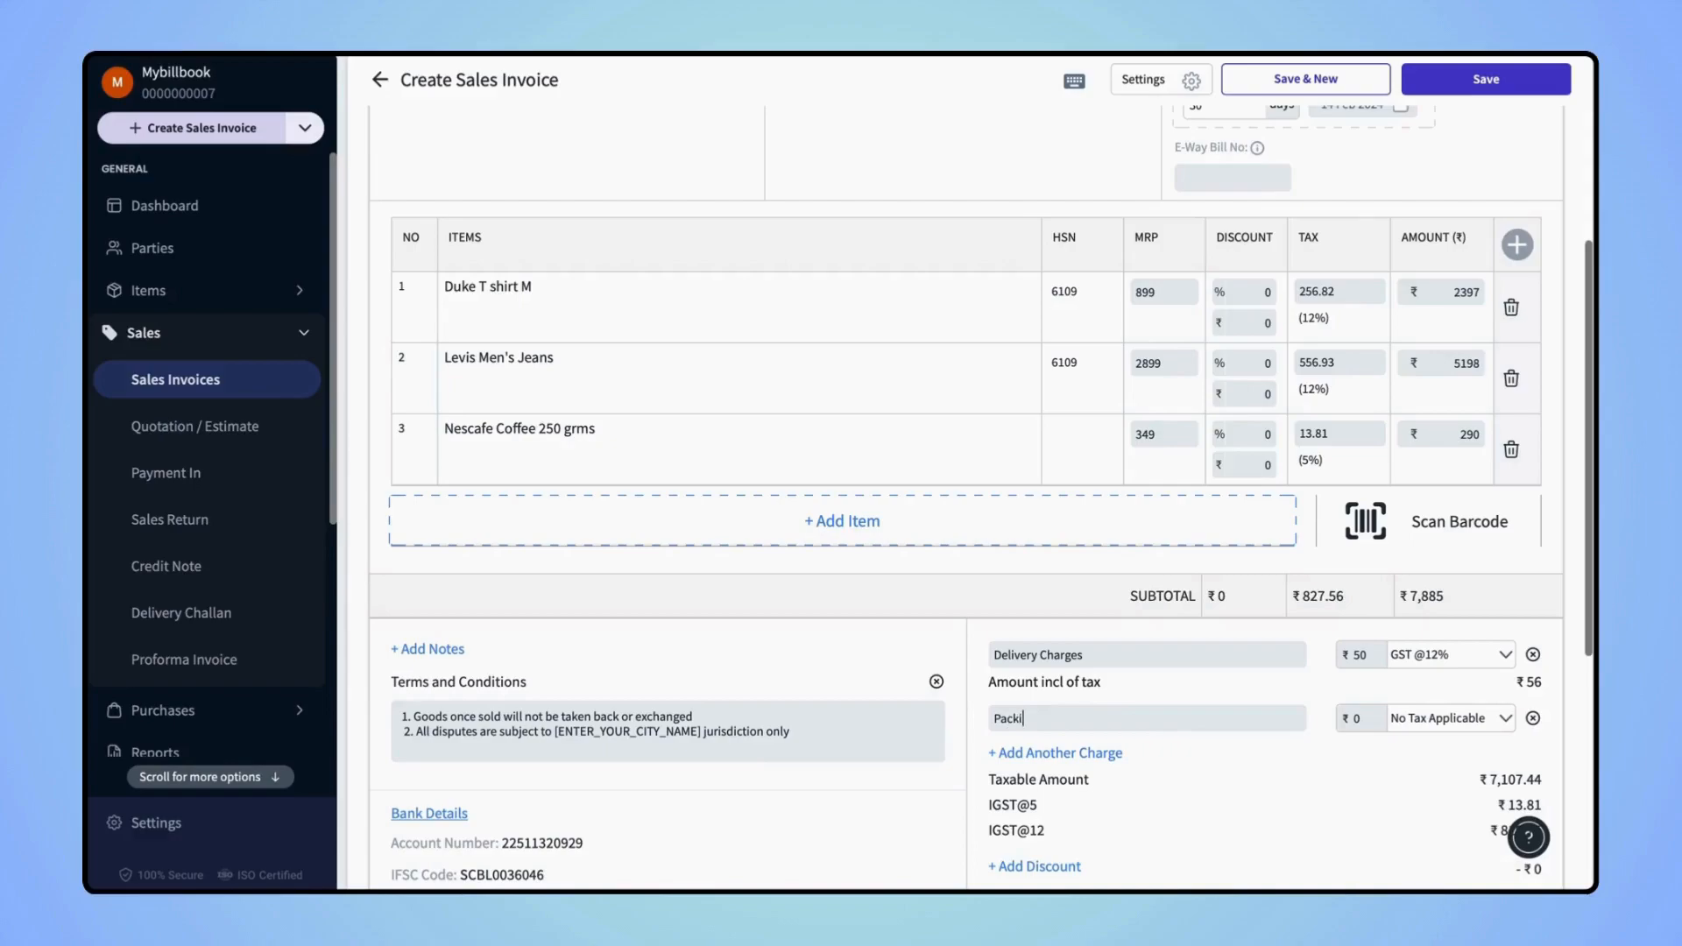
{"action": "type", "text": "ng C"}
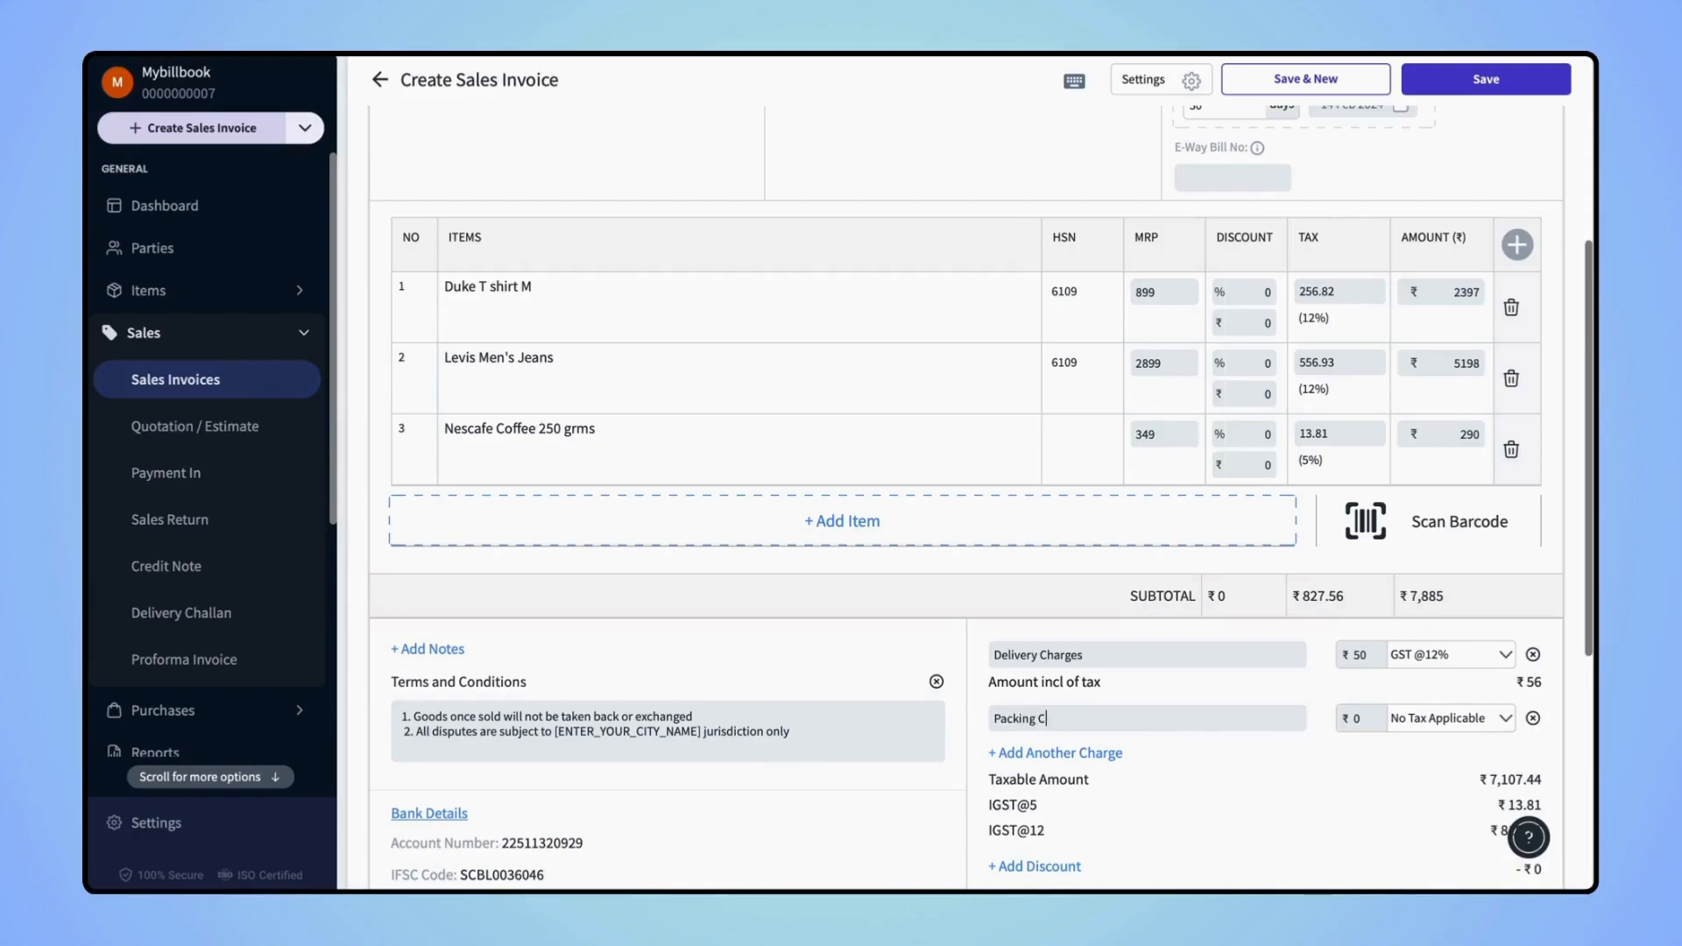
{"action": "type", "text": "harges"}
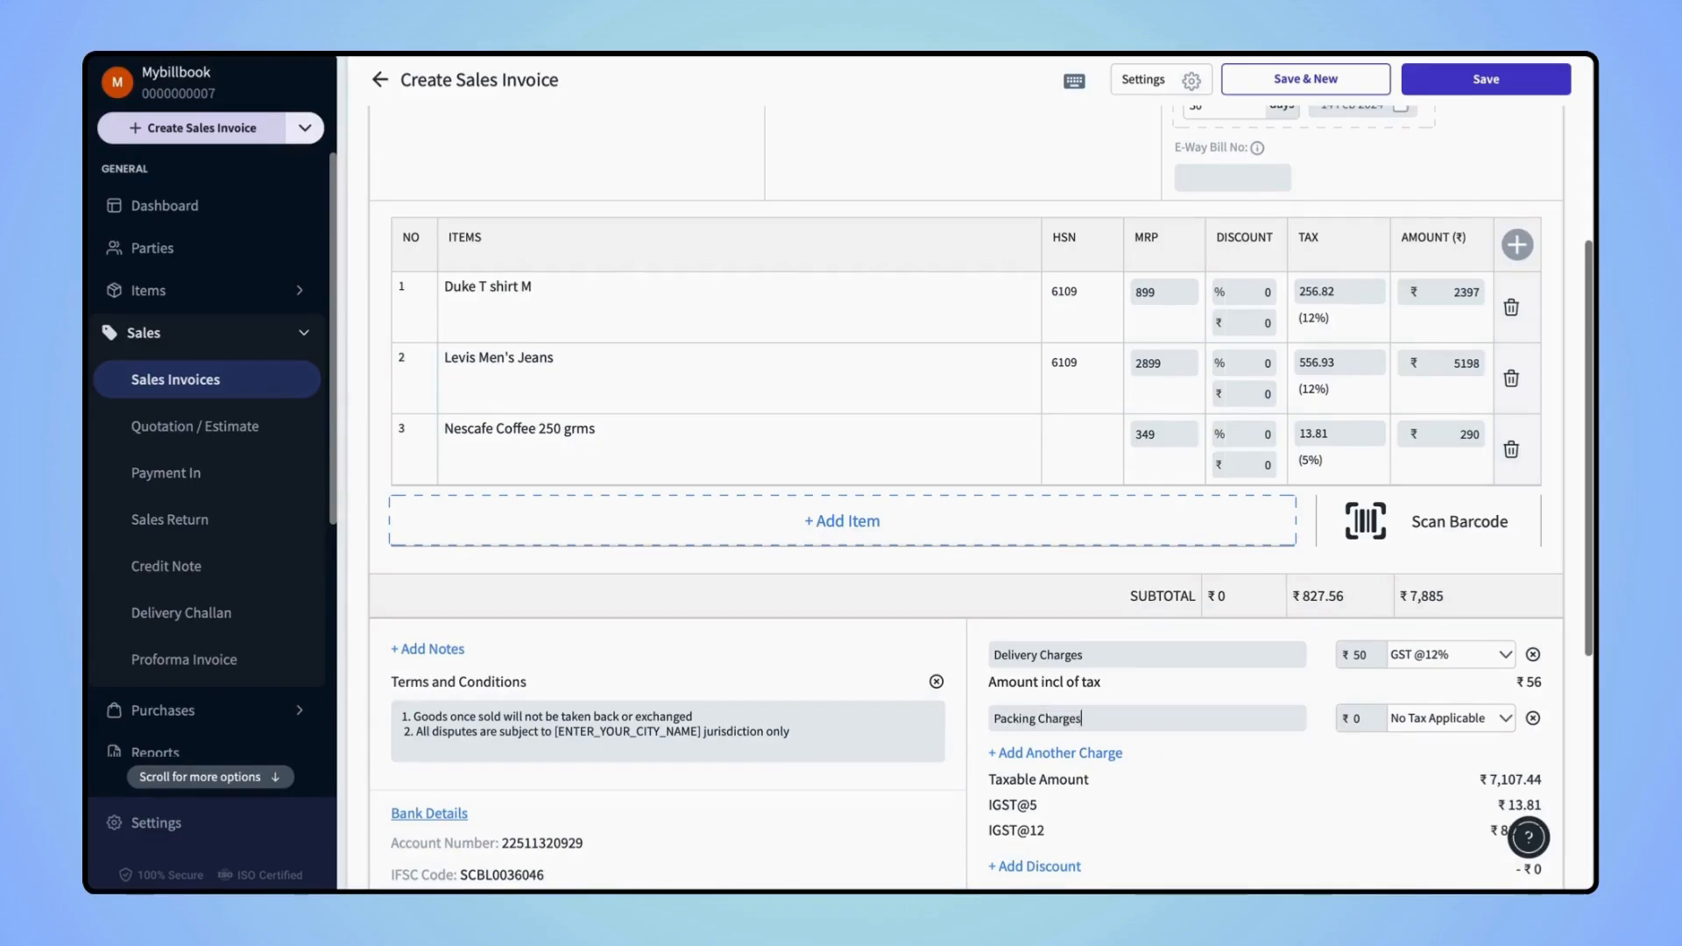
{"action": "mouse_move", "coordinate": [1232, 721]}
{"action": "type", "text": "30"}
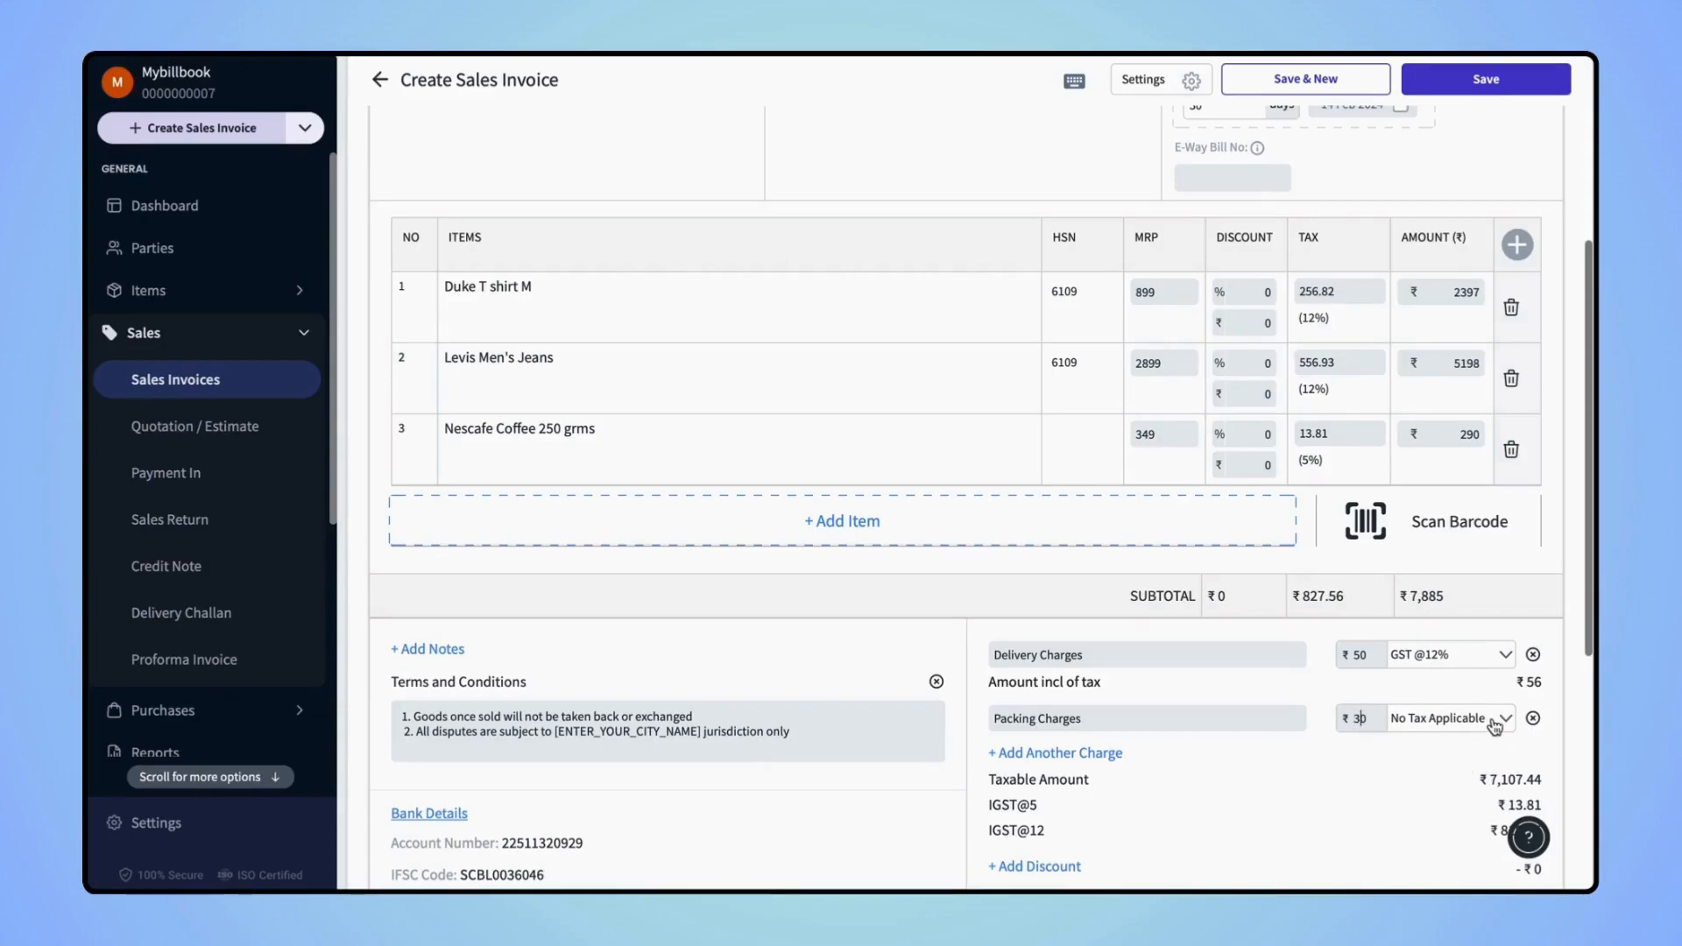
{"action": "left_click", "coordinate": [1438, 717]}
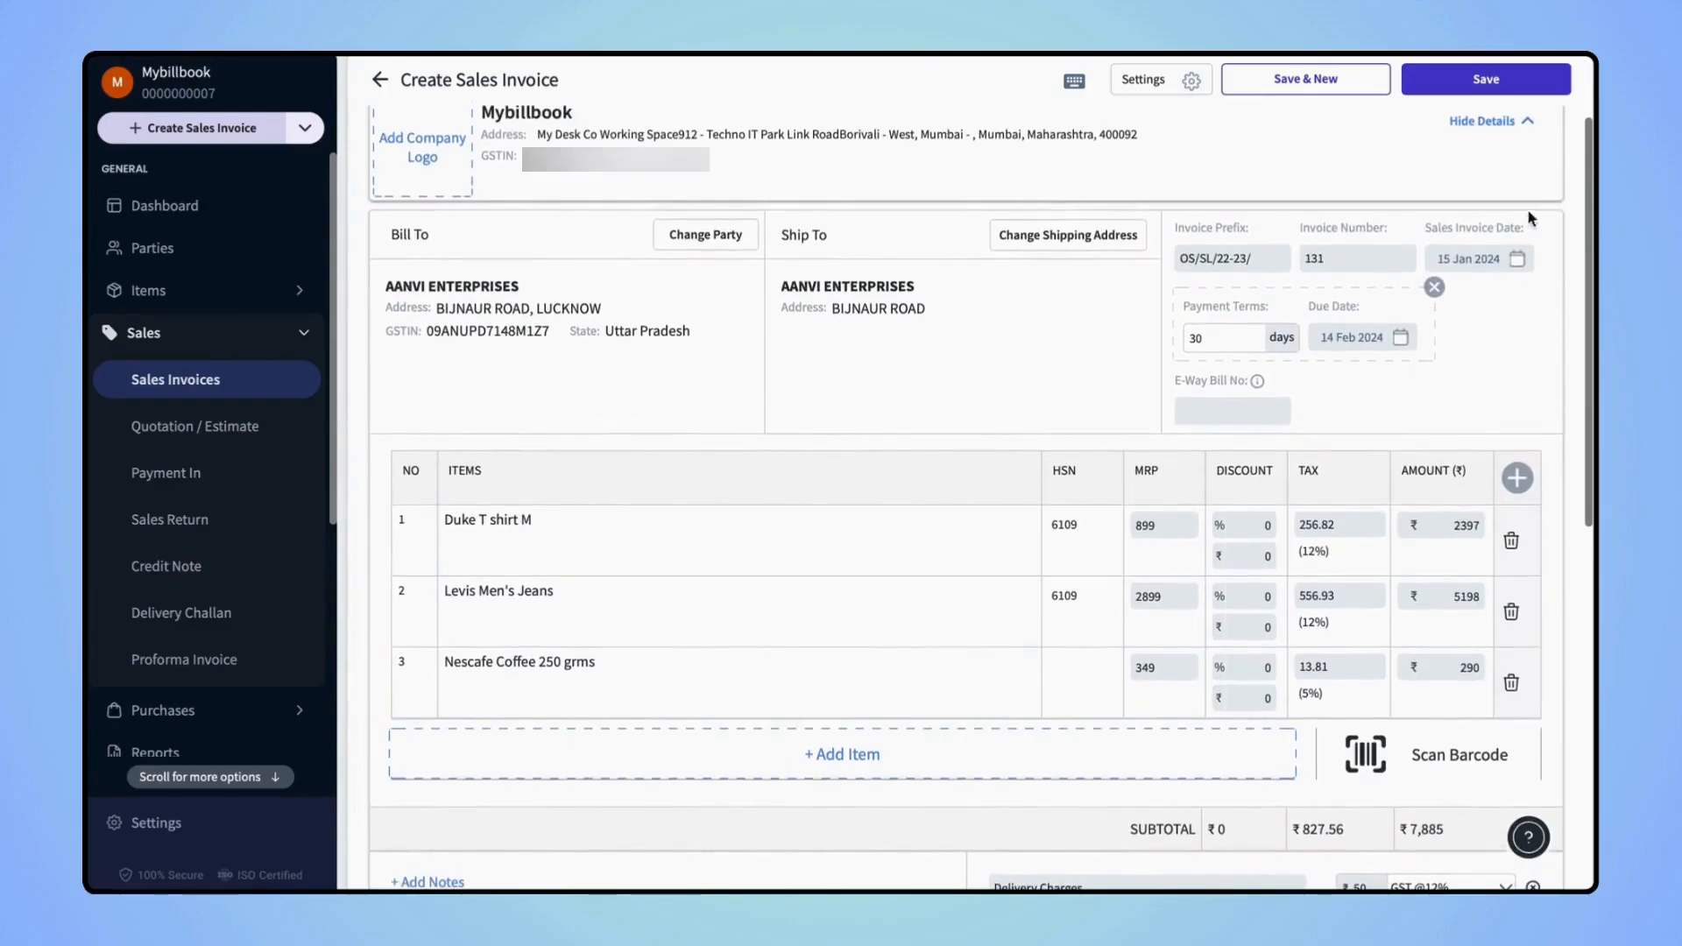
{"action": "mouse_move", "coordinate": [1486, 78]}
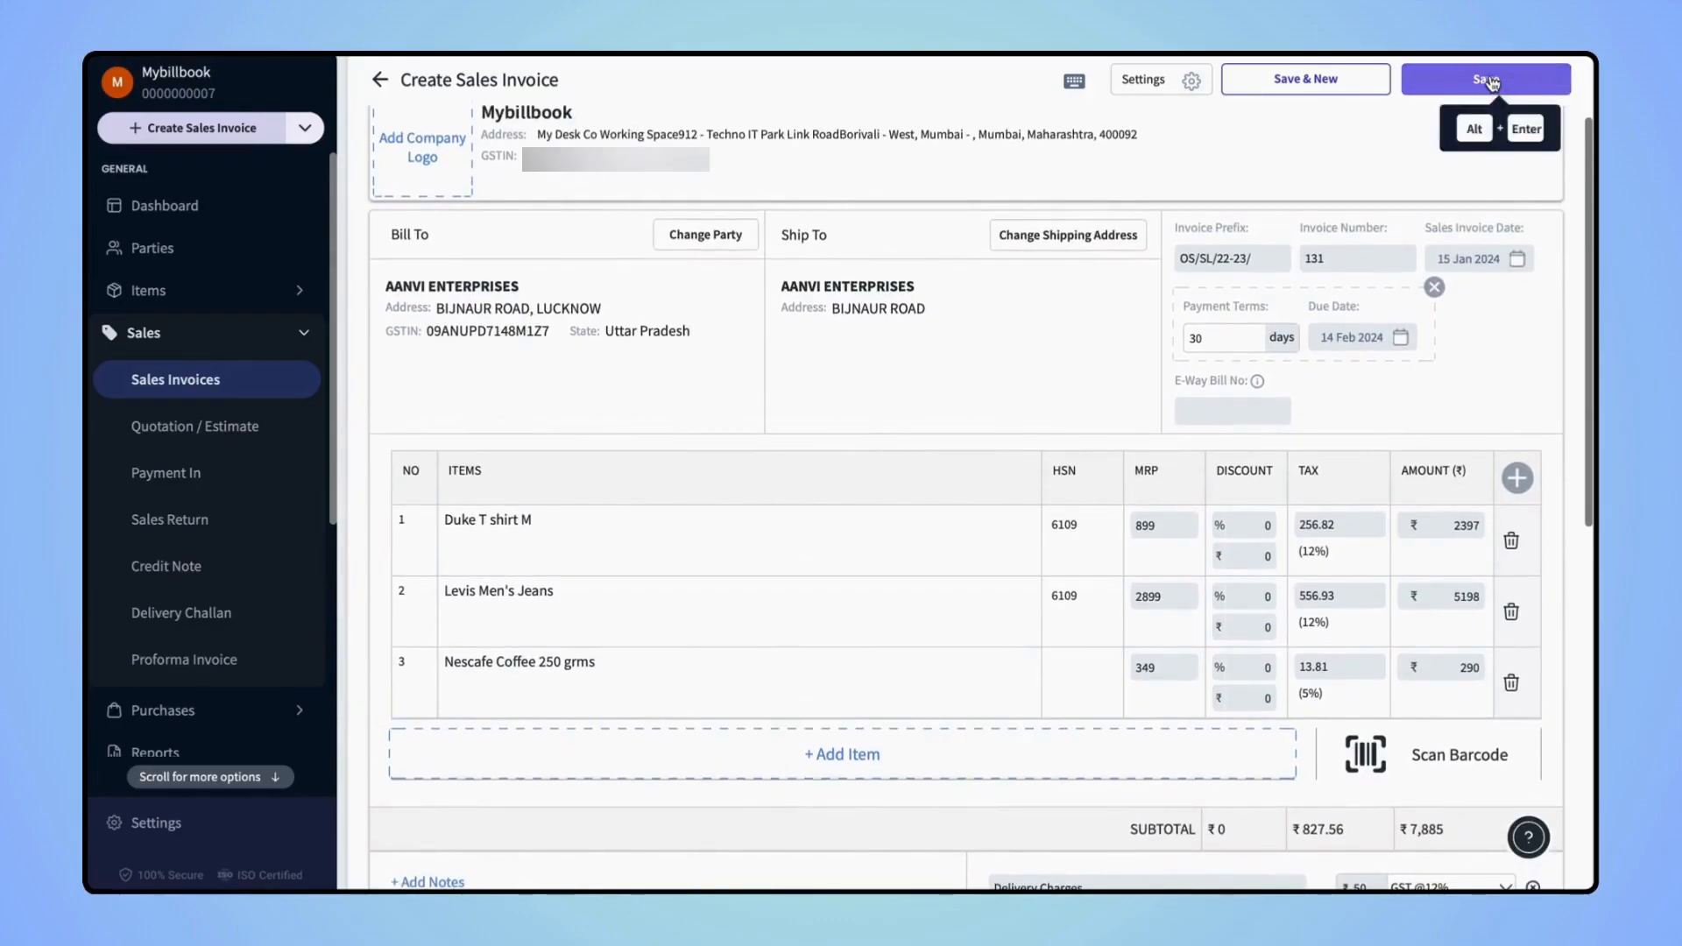
{"action": "left_click", "coordinate": [1486, 78]}
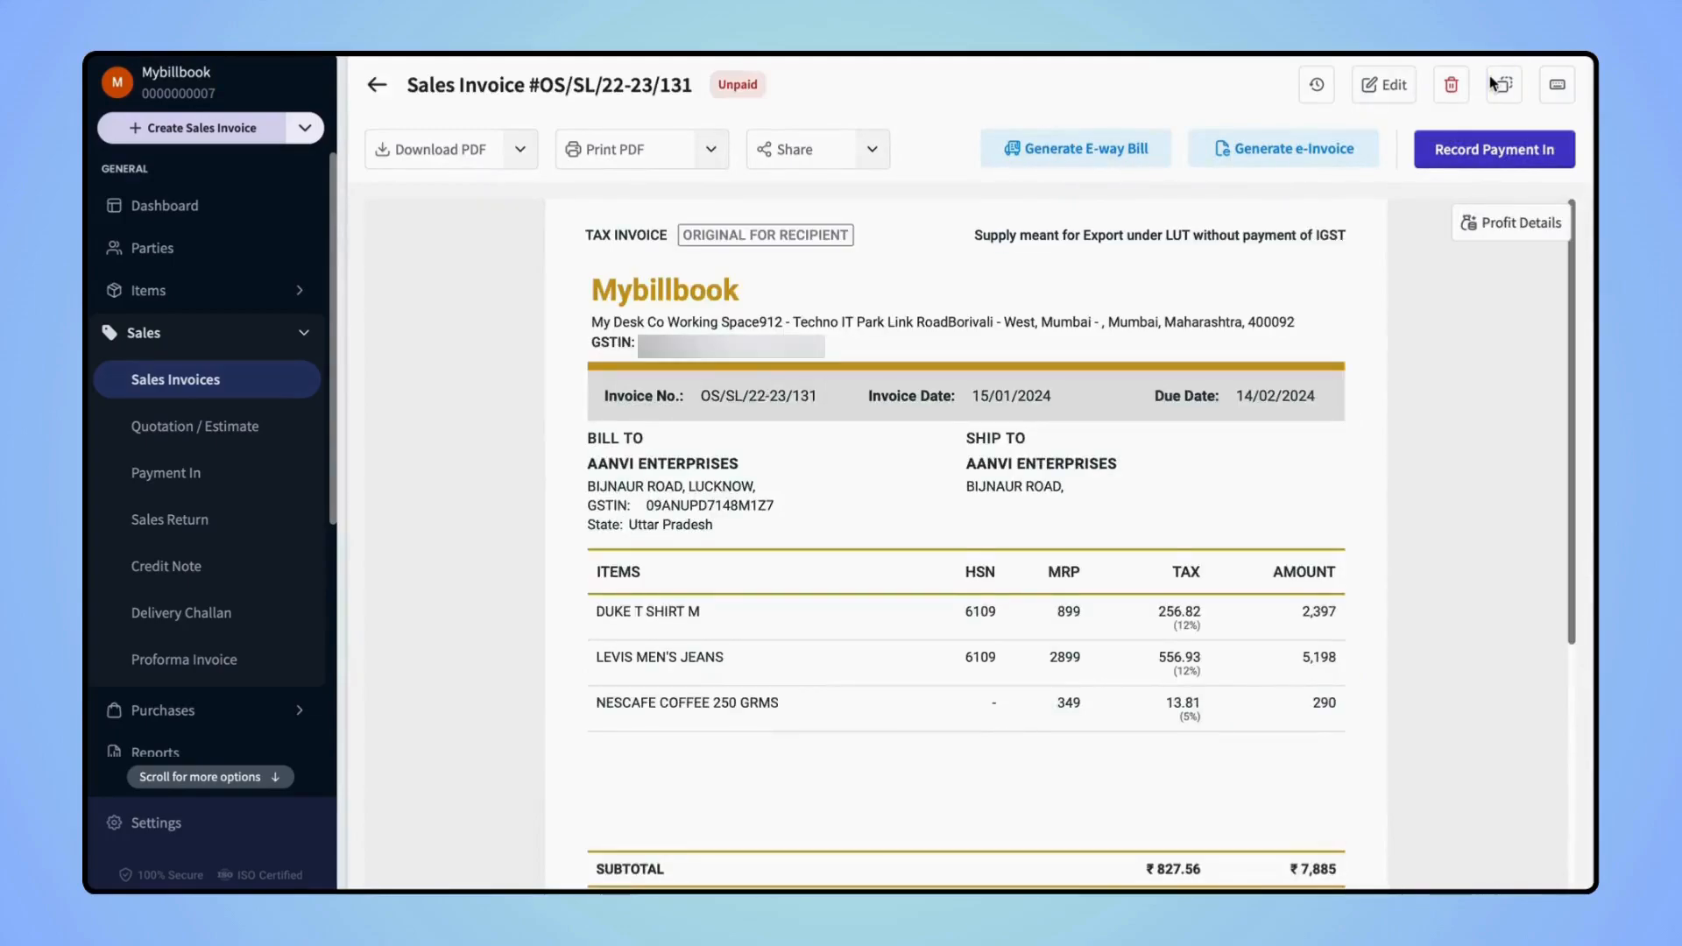
{"action": "mouse_move", "coordinate": [1330, 414]}
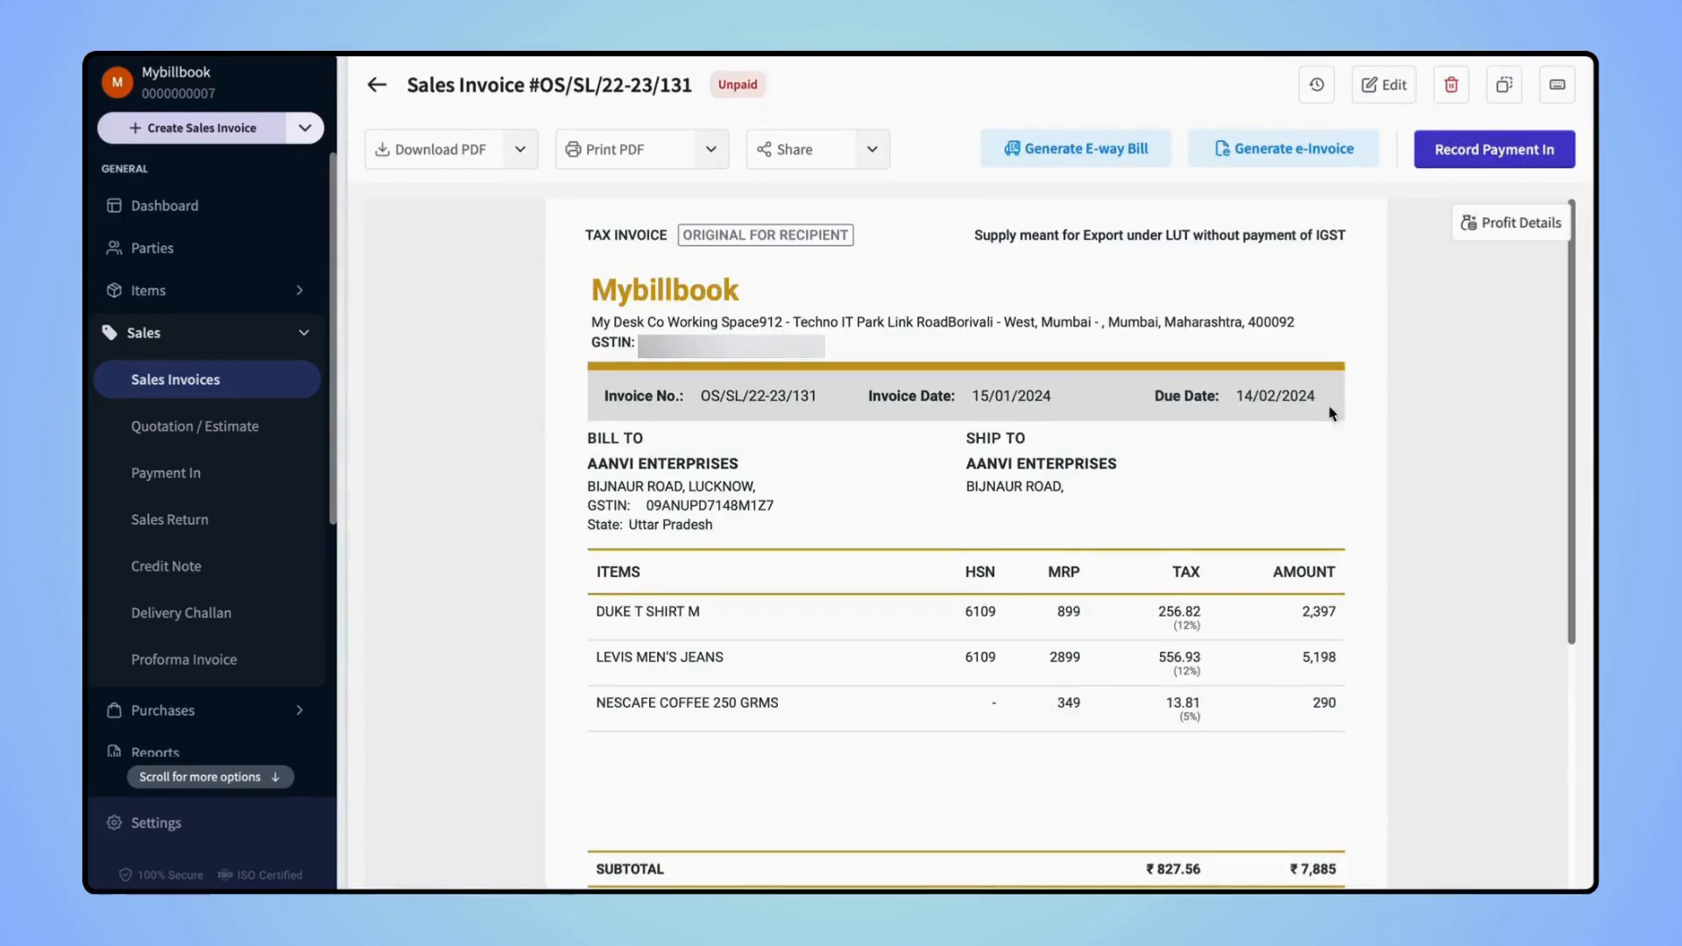
Step: Scroll the saved invoice to check packing ₹30, delivery ₹50 and total ₹7,974.6
{"action": "scroll", "scroll_direction": "down", "scroll_amount": 3}
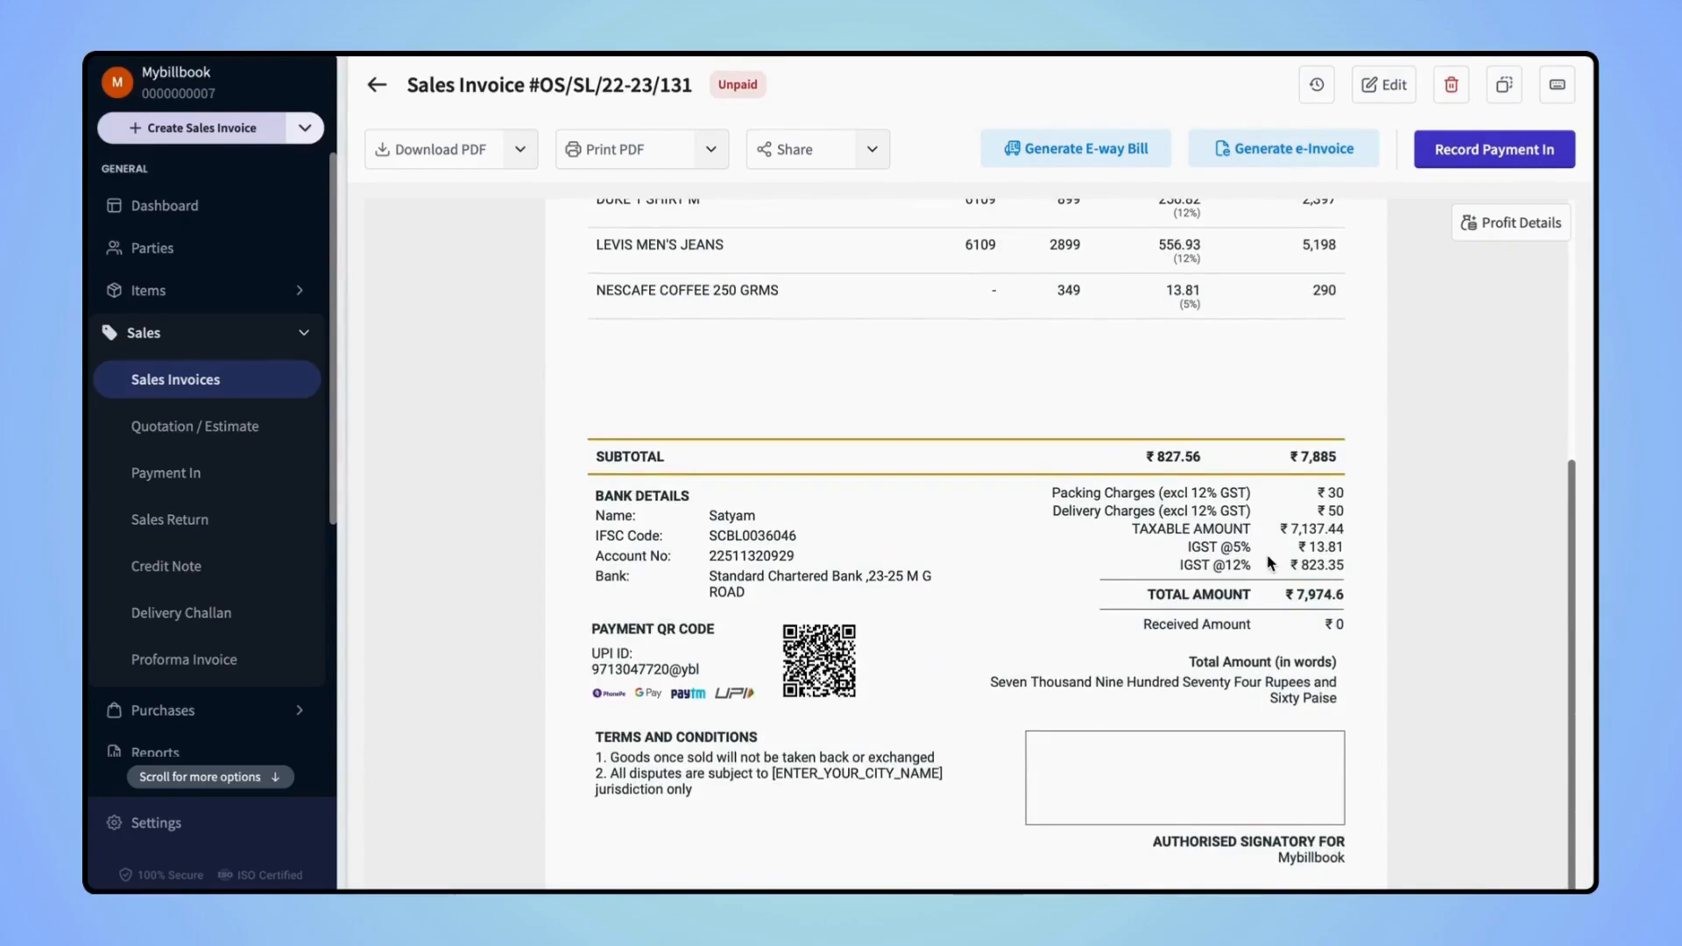